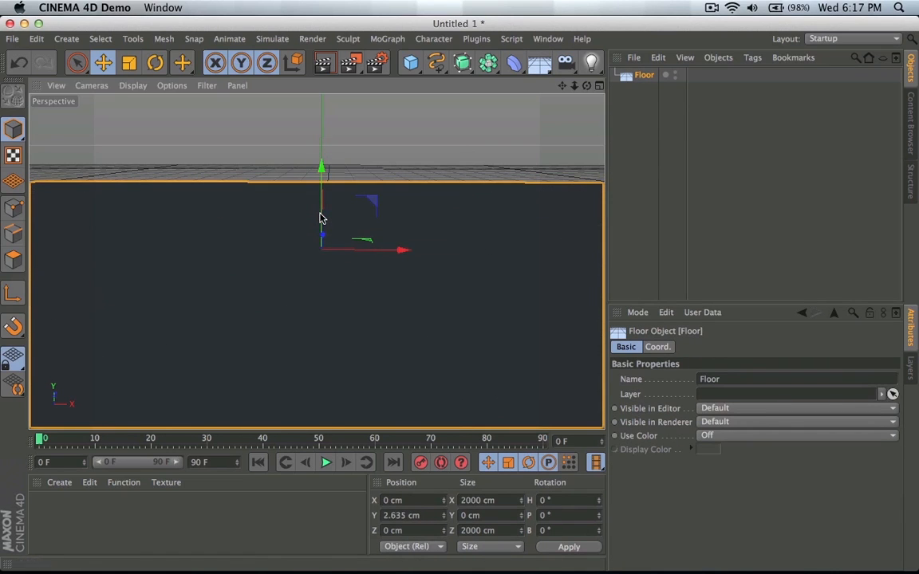
- Add a MoText object and a Cube from the primitives palette, cube placed beside the text
{"action": "left_click_drag", "start_coordinate": [322, 218], "coordinate": [315, 261]}
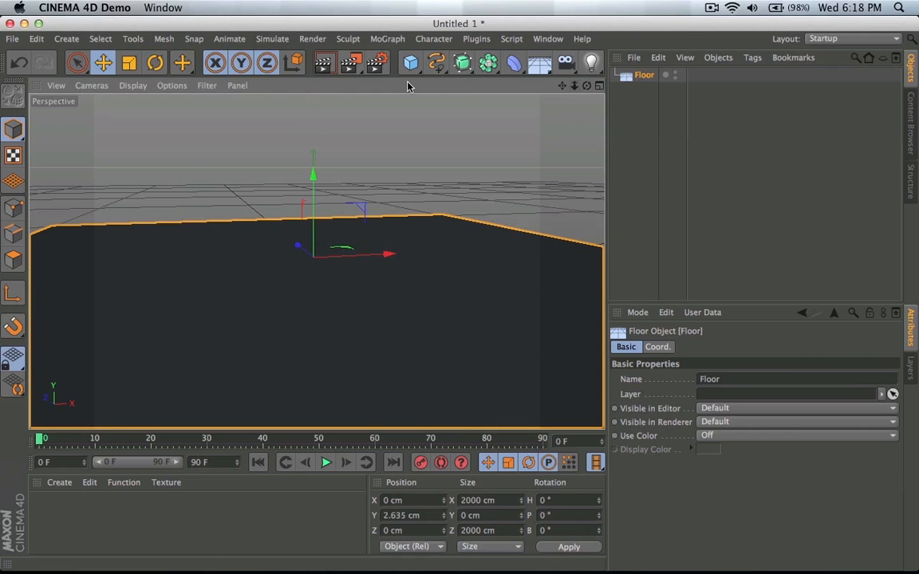
{"action": "left_click", "coordinate": [410, 63]}
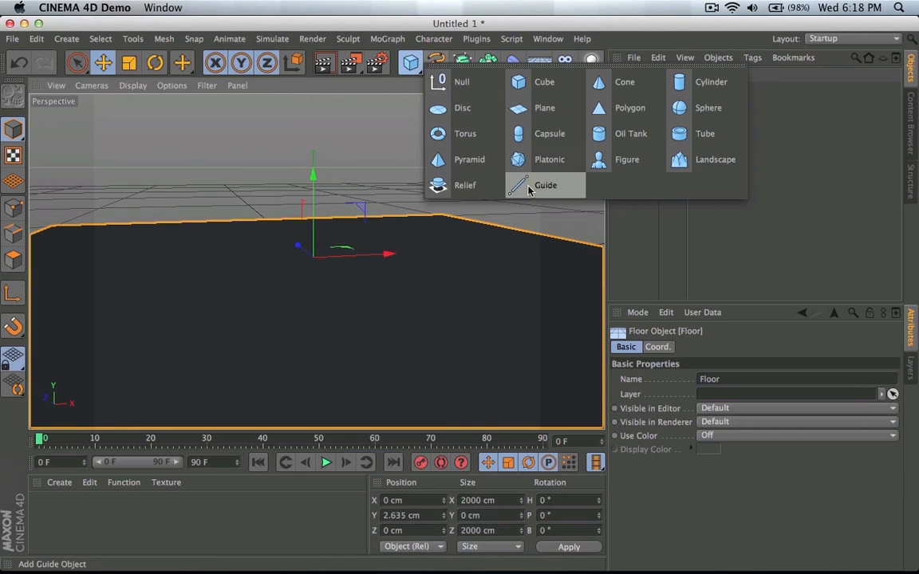
{"action": "mouse_move", "coordinate": [705, 81]}
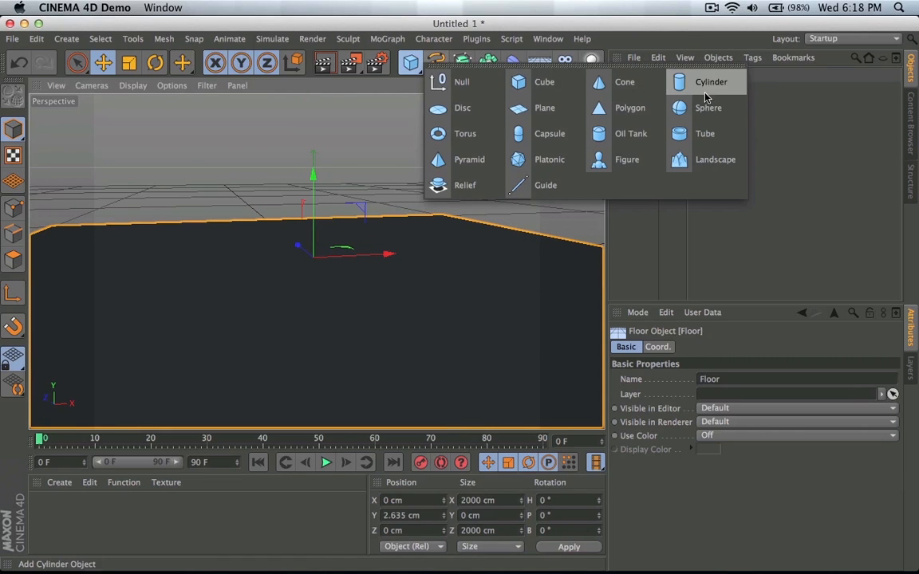
{"action": "mouse_move", "coordinate": [387, 86]}
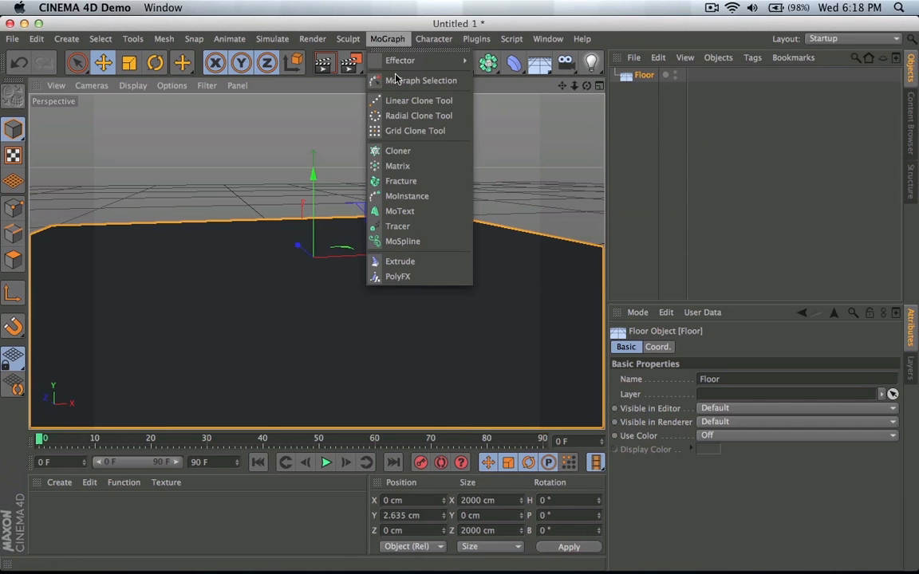
{"action": "mouse_move", "coordinate": [397, 276]}
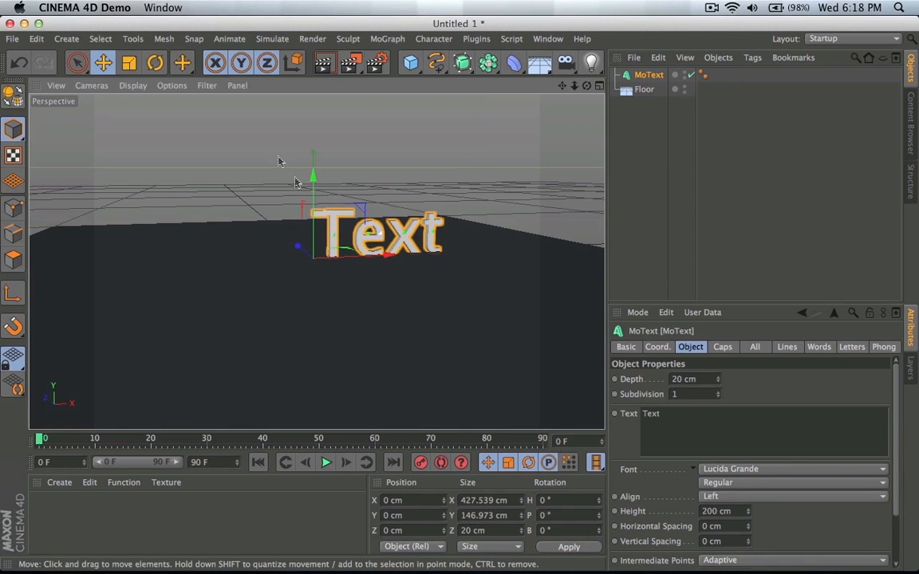
{"action": "left_click", "coordinate": [154, 62]}
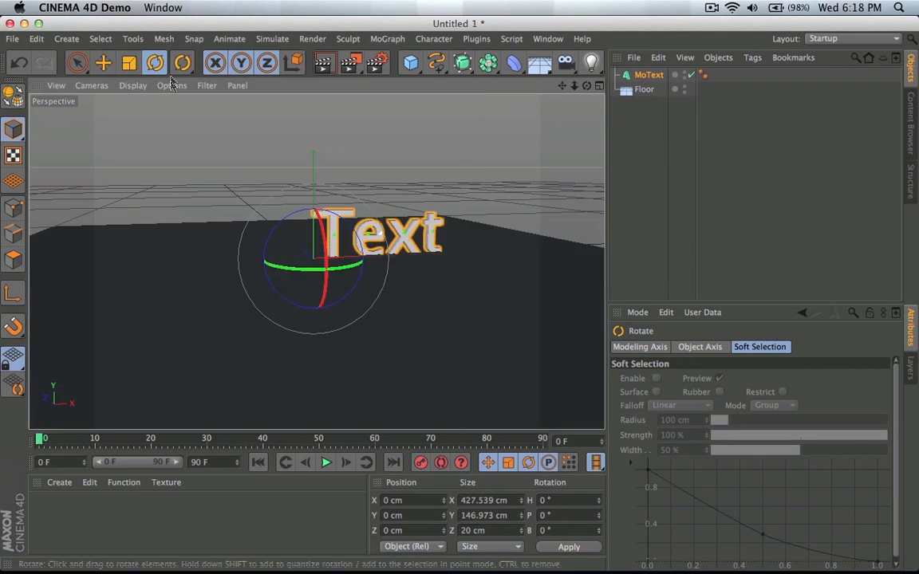
{"action": "left_click", "coordinate": [103, 62]}
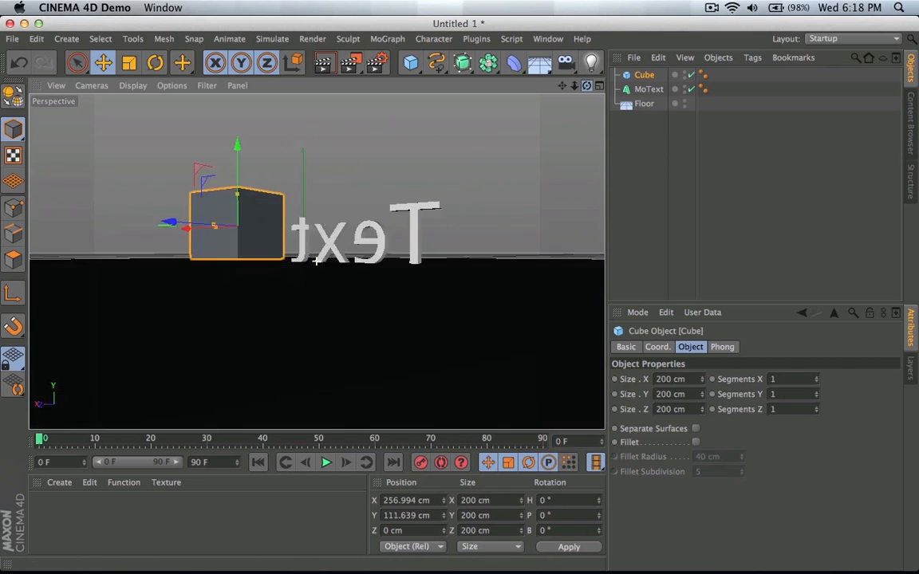
{"action": "left_click_drag", "start_coordinate": [319, 223], "coordinate": [470, 246]}
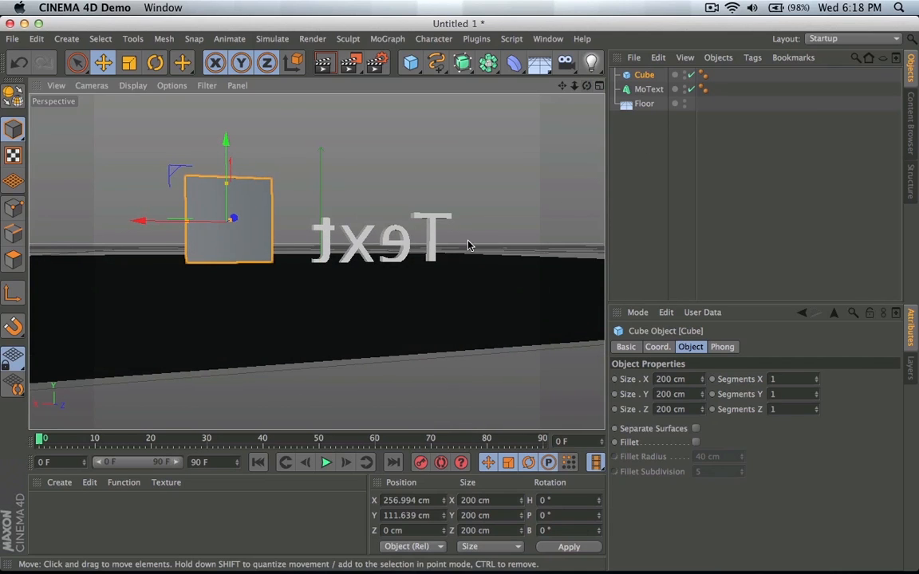
{"action": "left_click", "coordinate": [648, 89]}
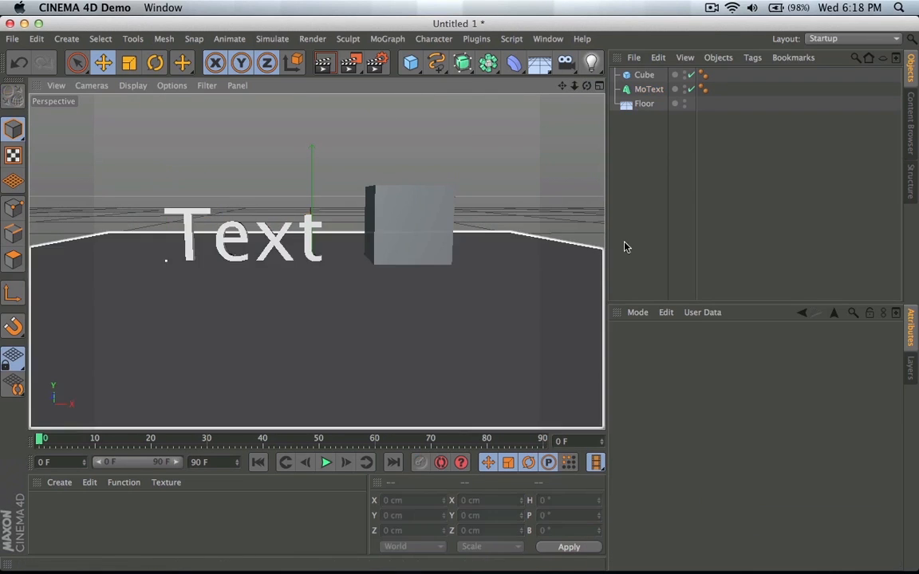
{"action": "left_click", "coordinate": [649, 88]}
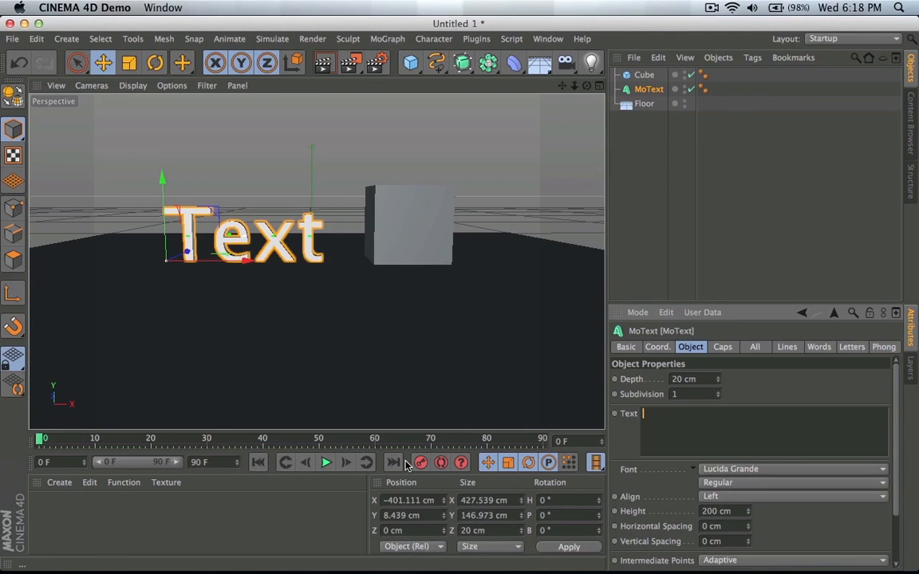
- Make the MoText read 'Super', raise it slightly on Y, and head to the Plugins menu
{"action": "type", "text": "Super"}
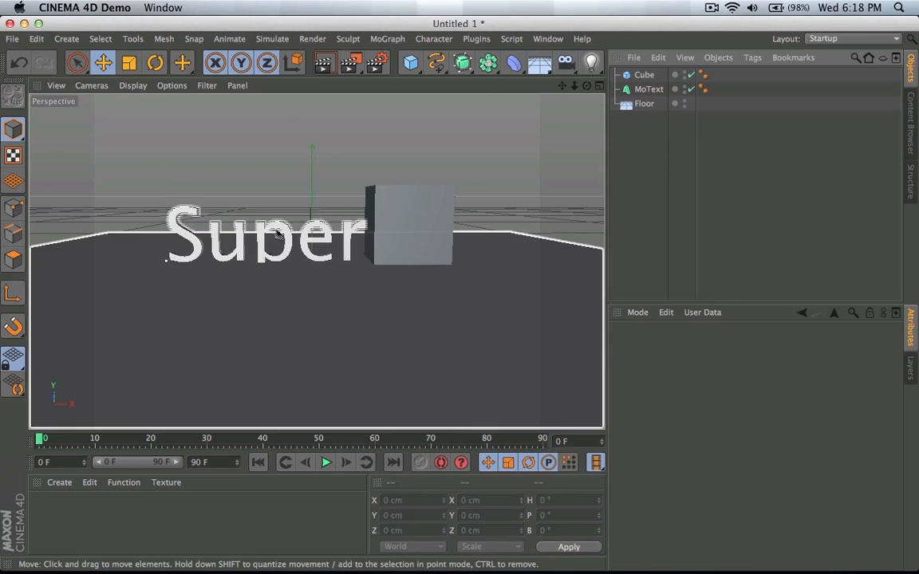
{"action": "left_click", "coordinate": [648, 89]}
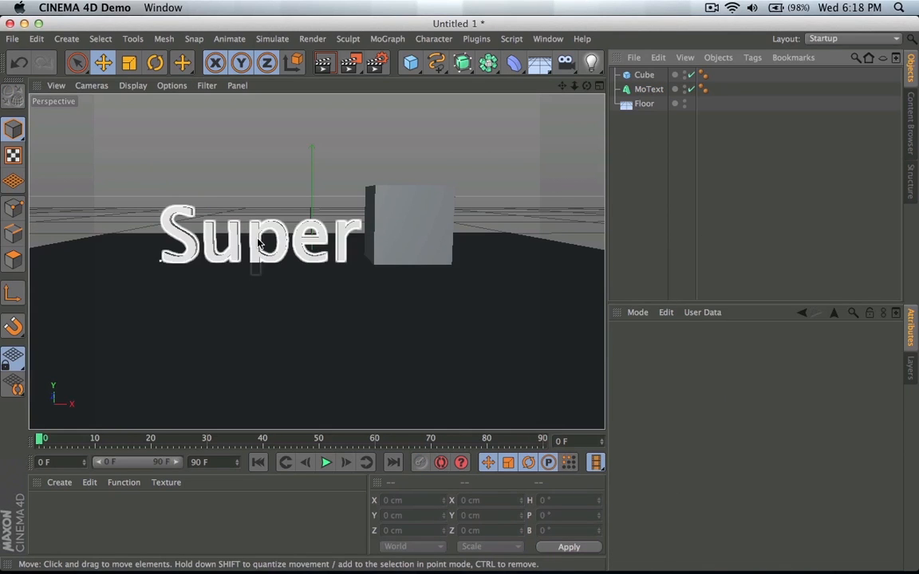
{"action": "left_click", "coordinate": [649, 88]}
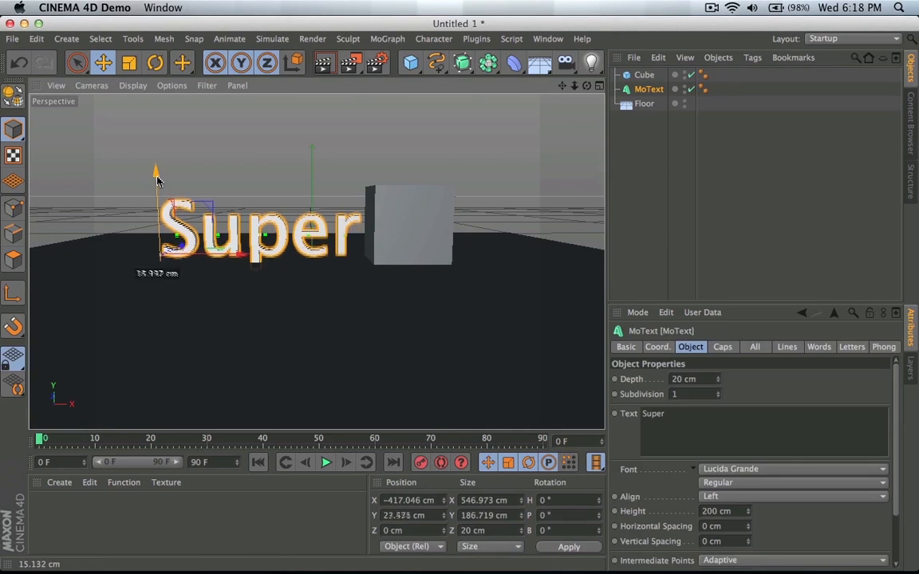
{"action": "left_click_drag", "start_coordinate": [156, 171], "coordinate": [157, 165]}
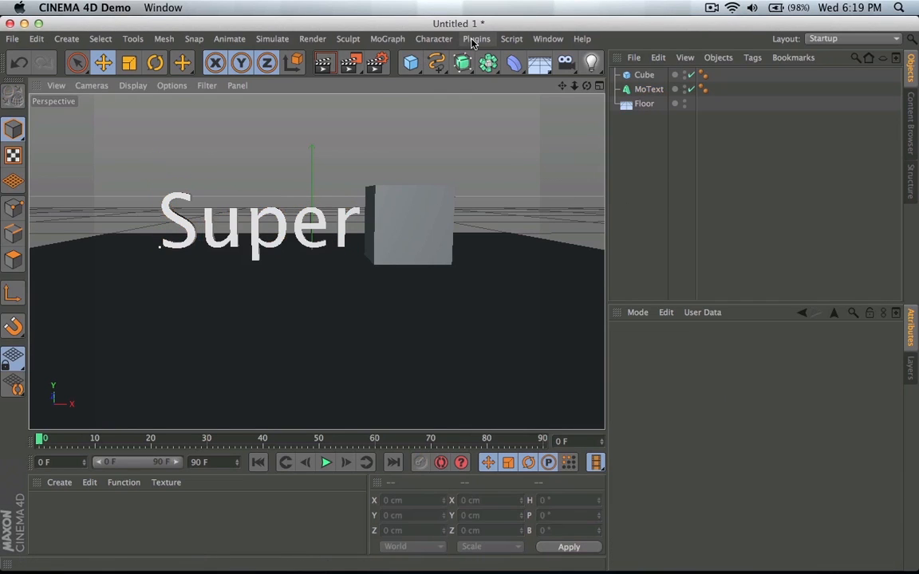
{"action": "left_click", "coordinate": [648, 88]}
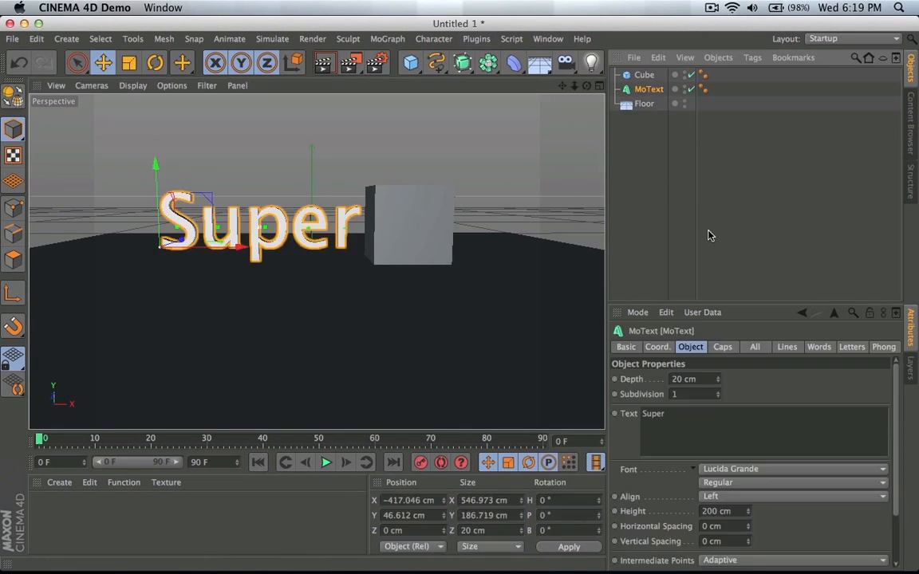
{"action": "left_click", "coordinate": [477, 39]}
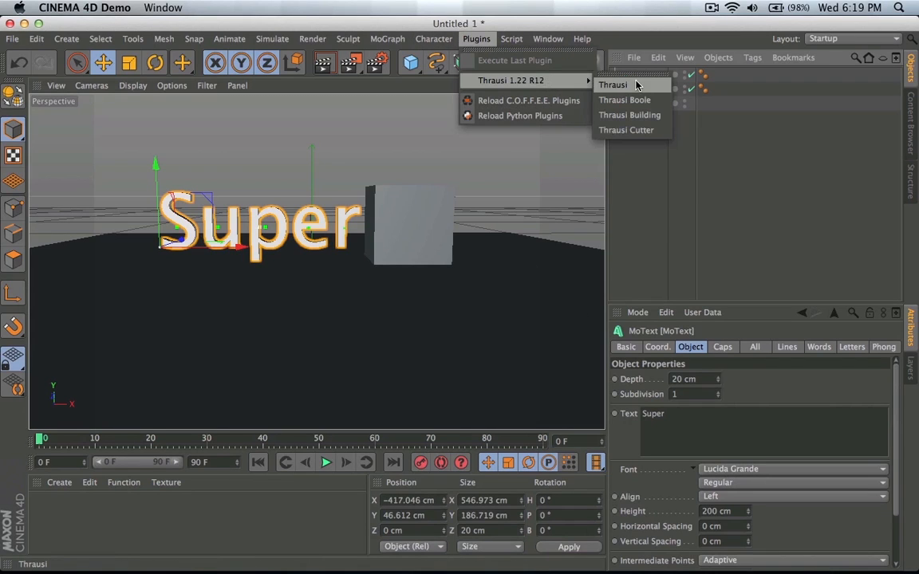
- Launch Thrausi for the Super text with Pieces set to 10
{"action": "left_click", "coordinate": [612, 84]}
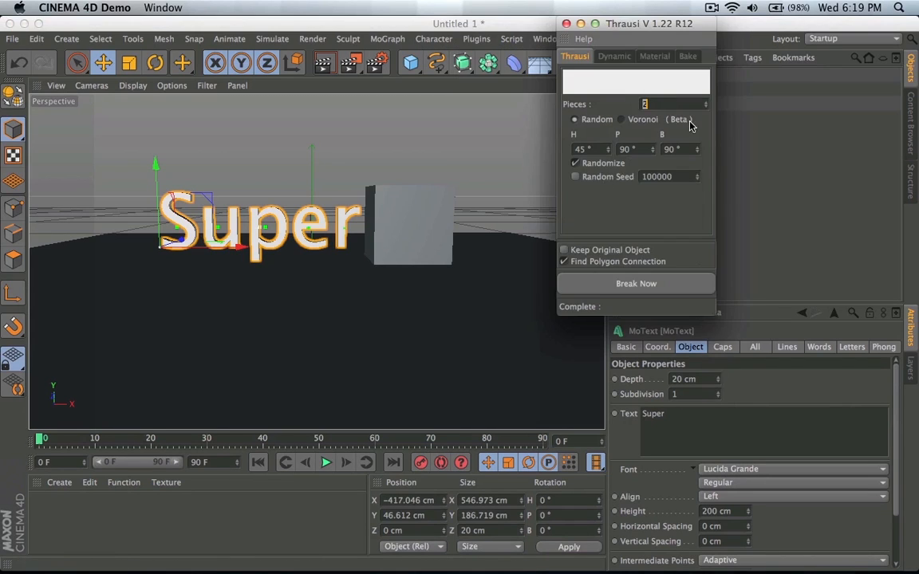
{"action": "mouse_move", "coordinate": [585, 202]}
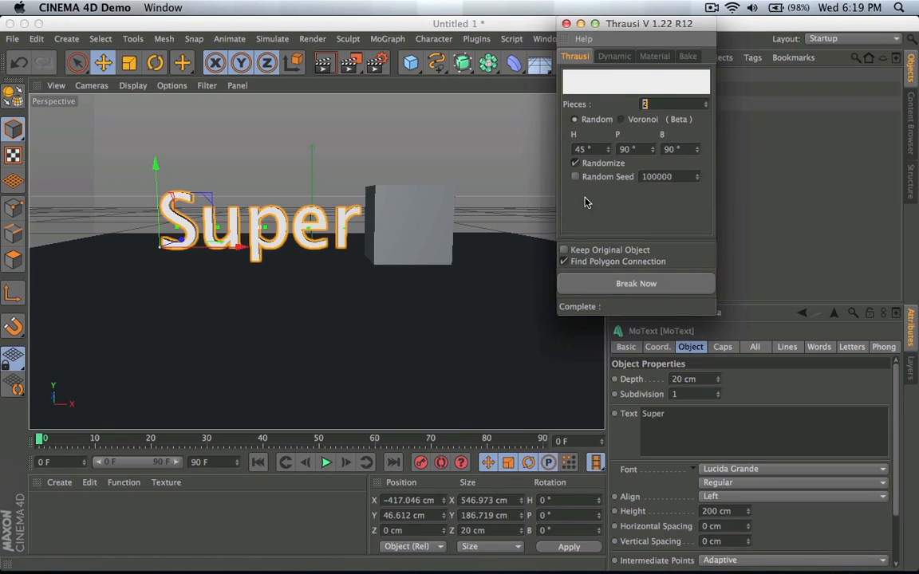
{"action": "mouse_move", "coordinate": [700, 207]}
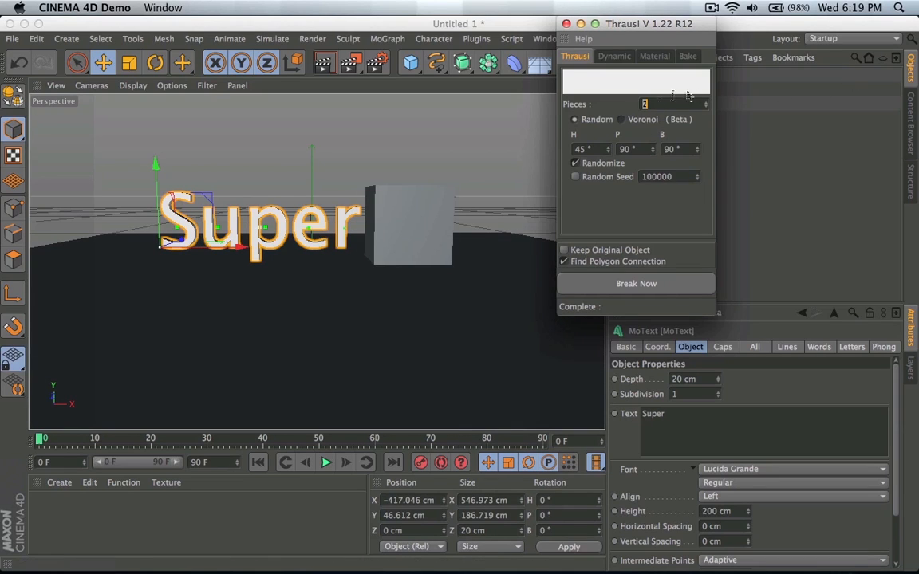
{"action": "mouse_move", "coordinate": [703, 94]}
{"action": "type", "text": "10"}
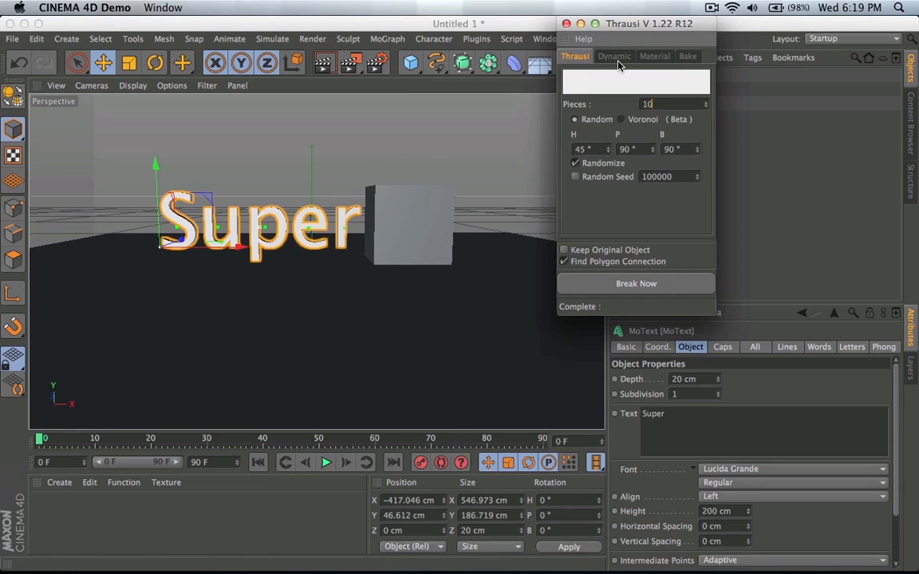
- Set Thrausi's Dynamic break Mode to On Collision, check Bake timing, return to piece settings
{"action": "left_click", "coordinate": [613, 57]}
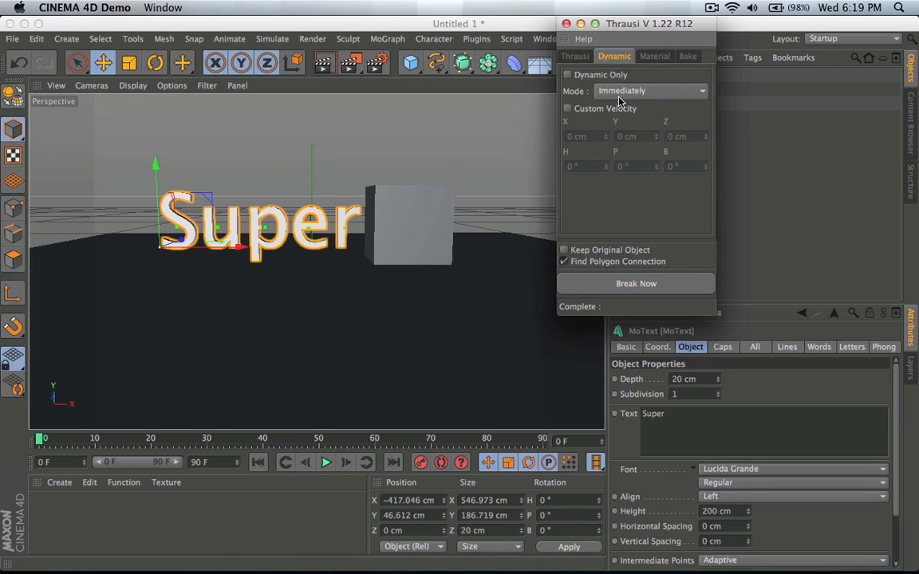
{"action": "mouse_move", "coordinate": [654, 100]}
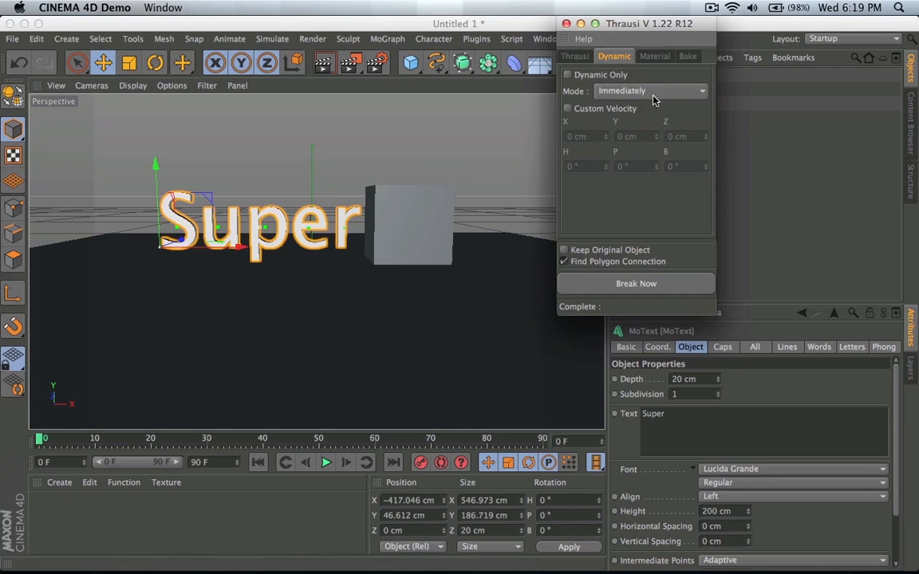
{"action": "mouse_move", "coordinate": [661, 100]}
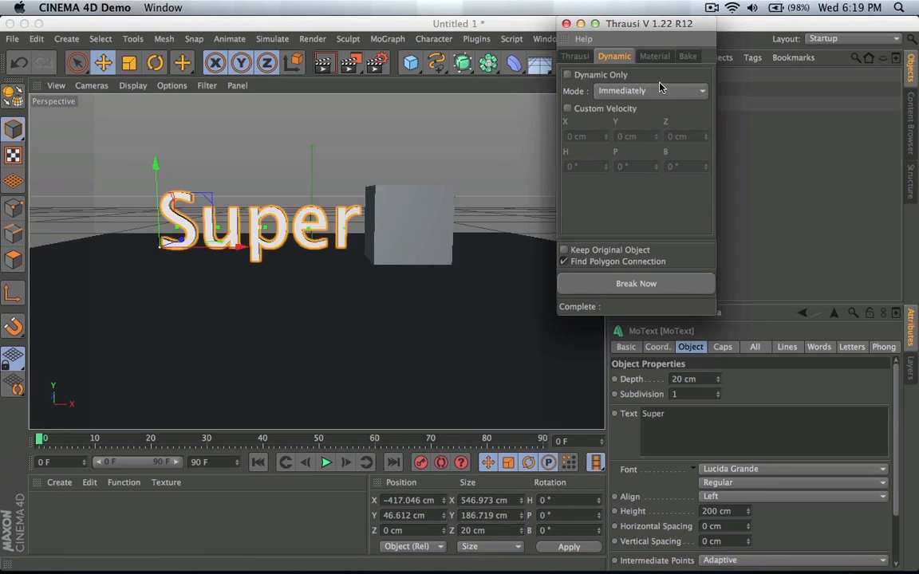
{"action": "left_click", "coordinate": [650, 90]}
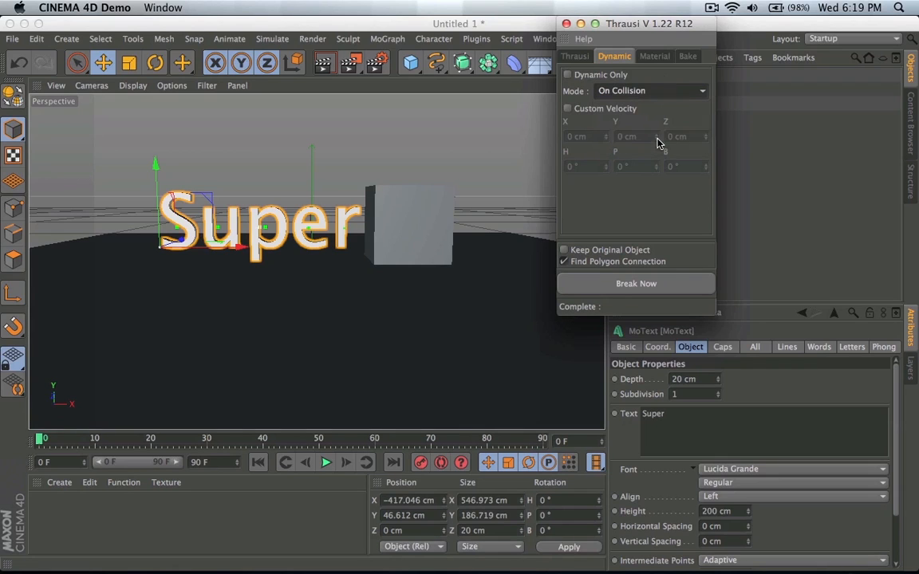
{"action": "mouse_move", "coordinate": [385, 177]}
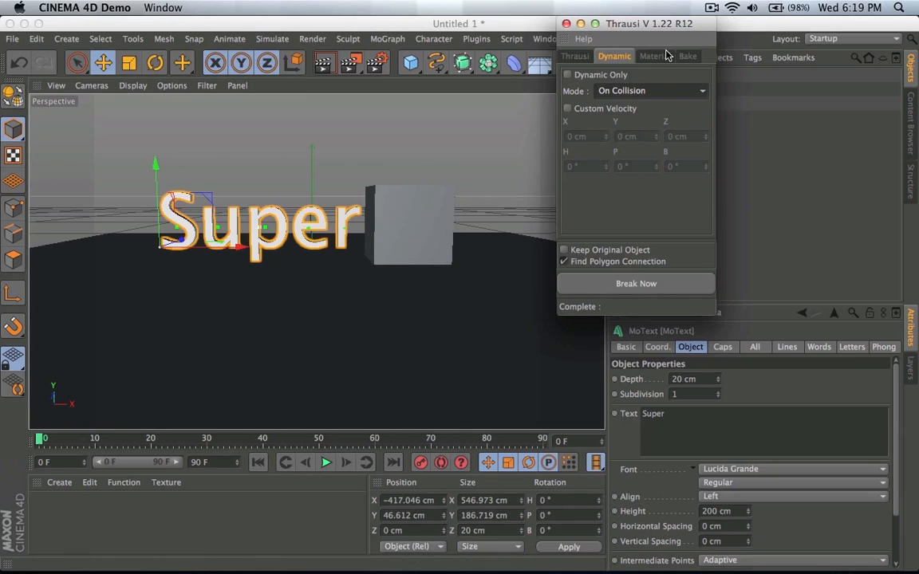
{"action": "left_click", "coordinate": [687, 57]}
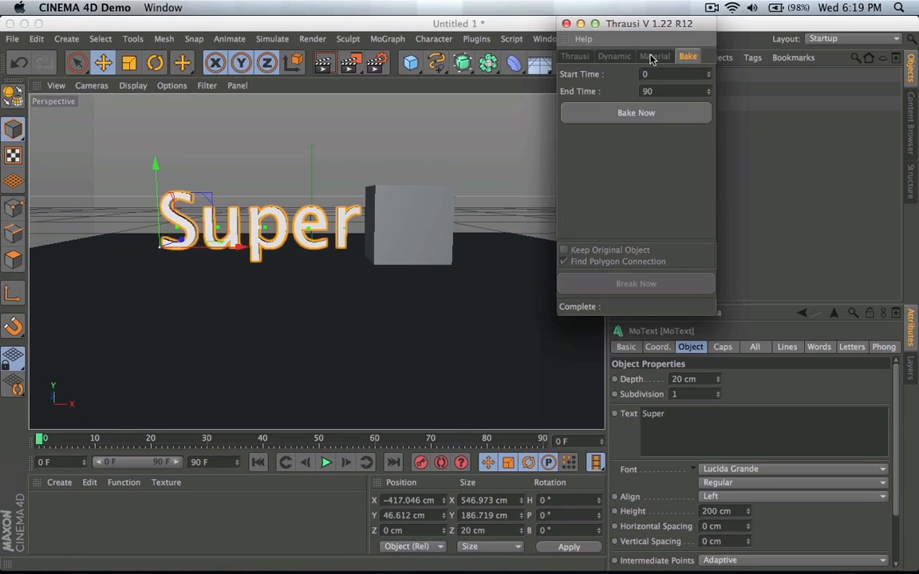
{"action": "mouse_move", "coordinate": [660, 64]}
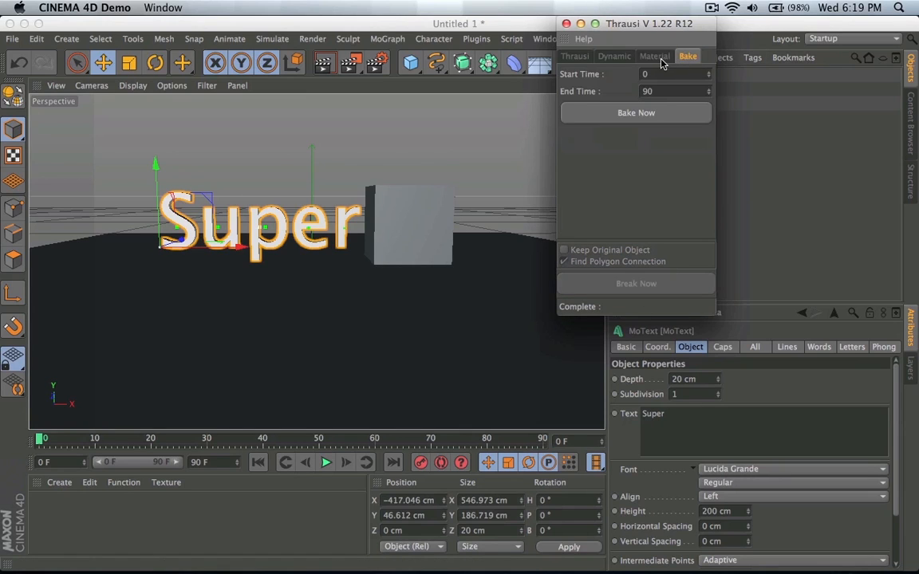
{"action": "left_click", "coordinate": [575, 56]}
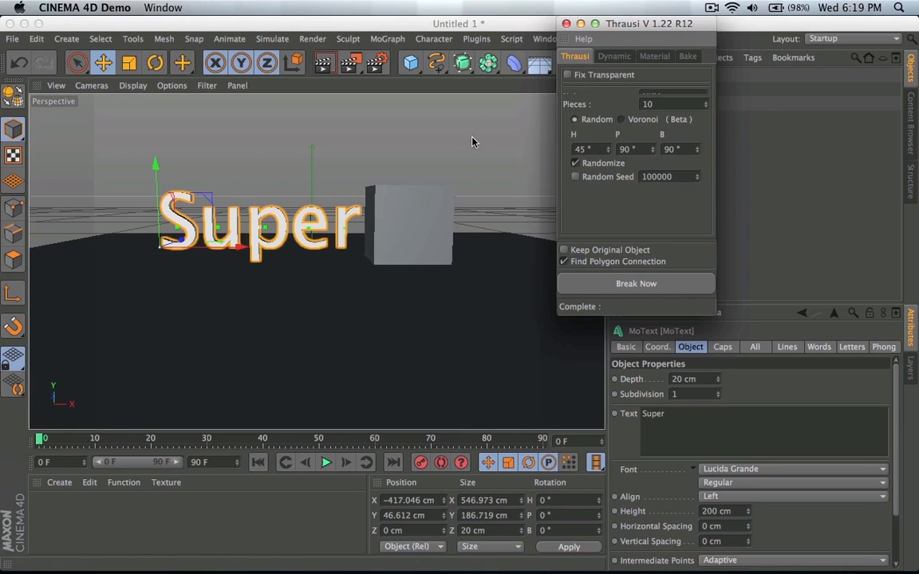
{"action": "mouse_move", "coordinate": [660, 284]}
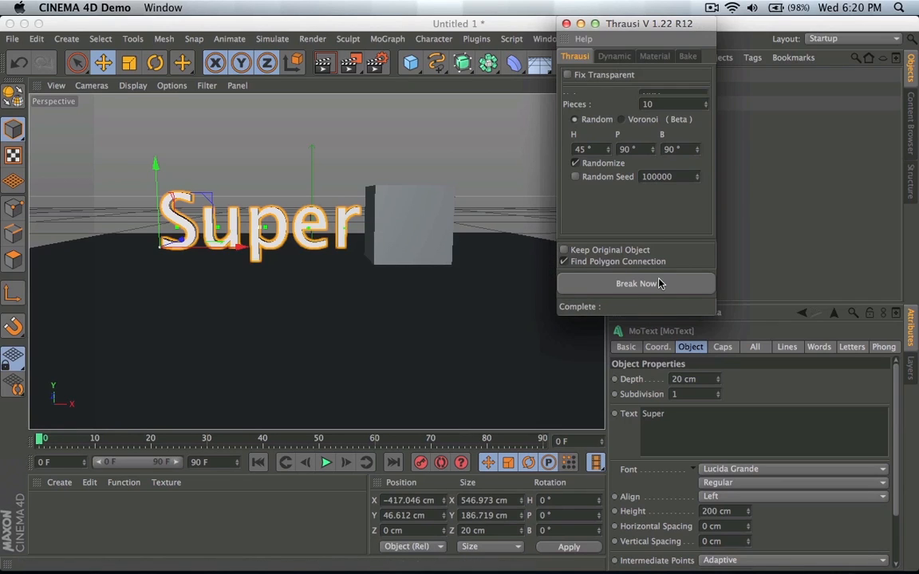
- Break the Super text now into fractured letters, close Thrausi, preview, and select the Cube
{"action": "left_click", "coordinate": [636, 283]}
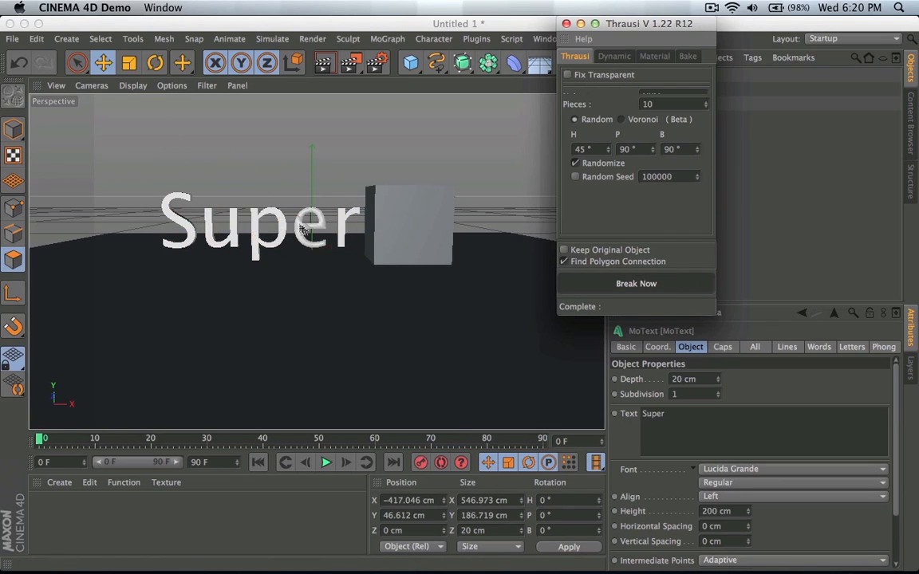
{"action": "left_click", "coordinate": [636, 283]}
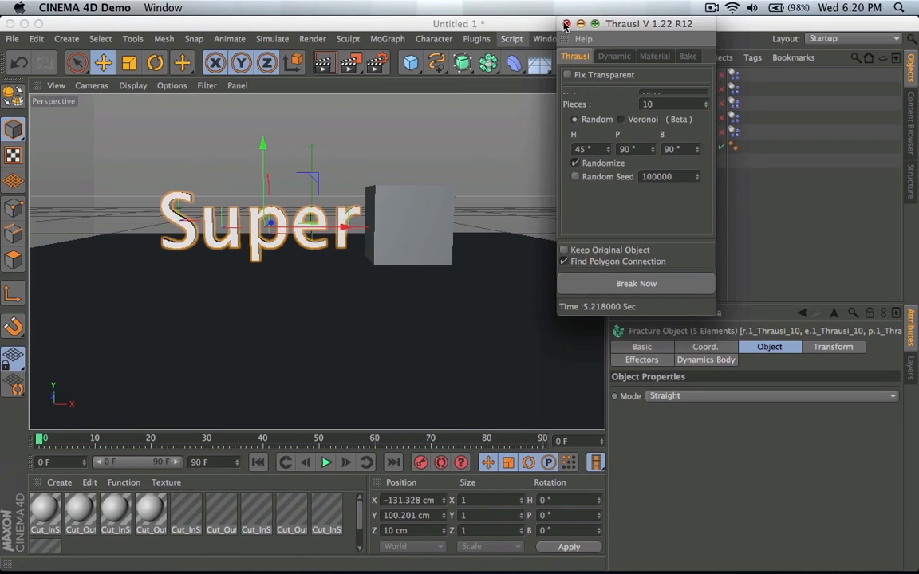
{"action": "left_click", "coordinate": [566, 23]}
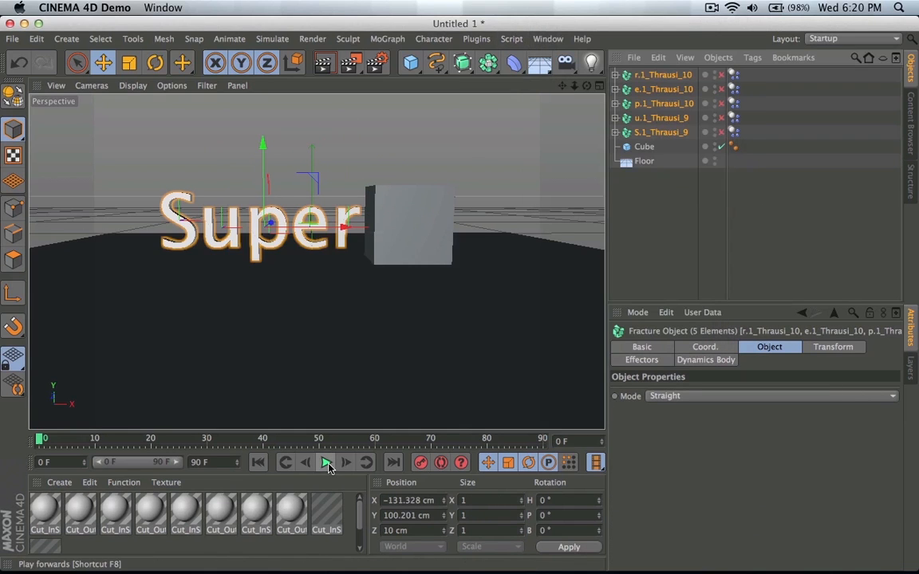
{"action": "left_click", "coordinate": [325, 462]}
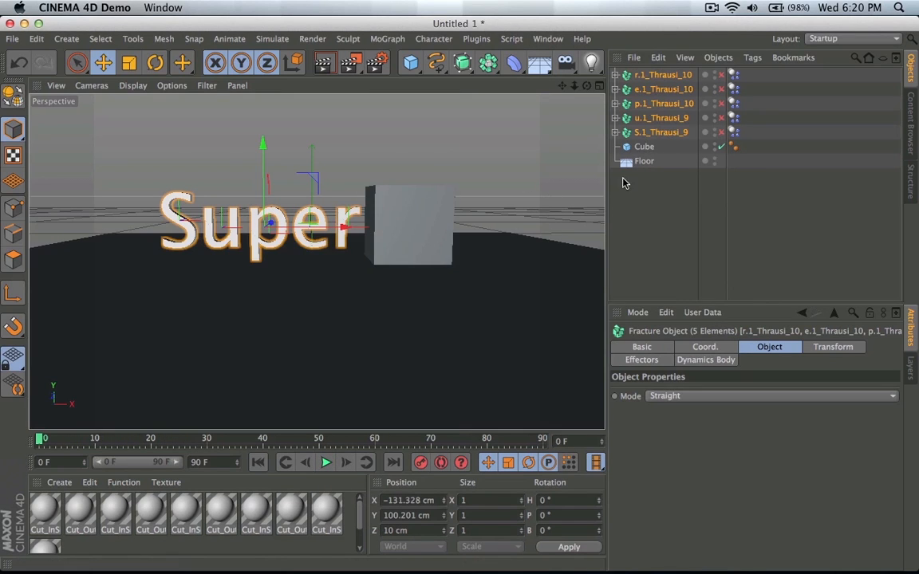
{"action": "left_click", "coordinate": [644, 146]}
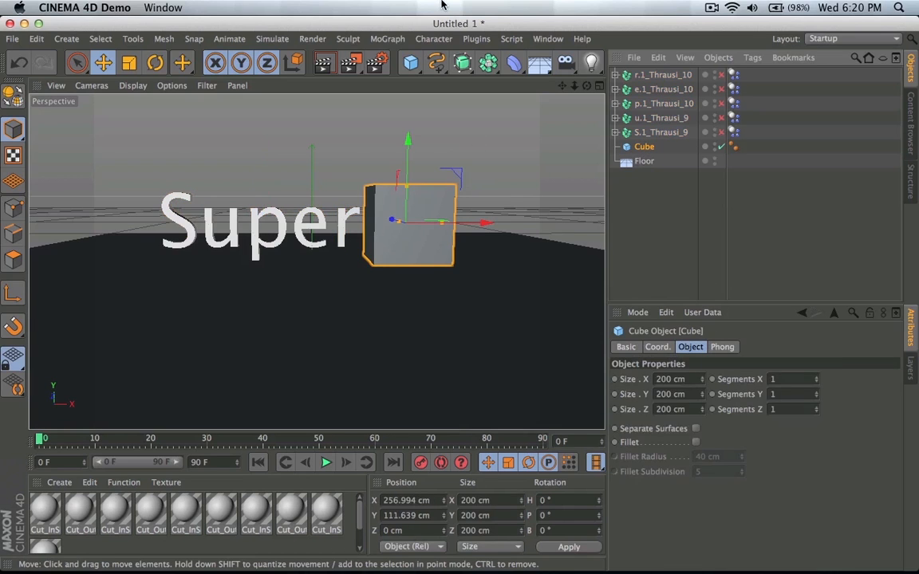
- Launch Thrausi for the cube with 30 pieces and break Mode On Collision
{"action": "left_click", "coordinate": [433, 39]}
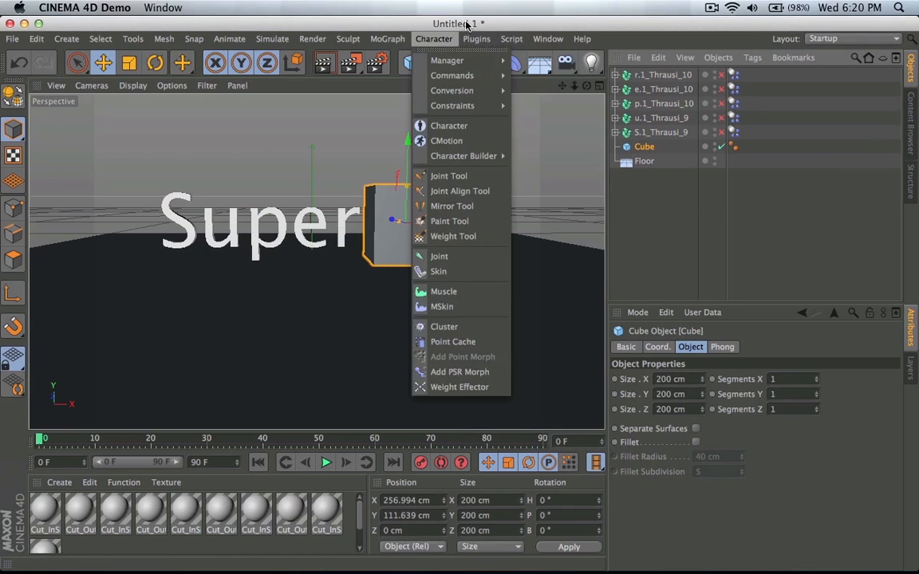
{"action": "left_click", "coordinate": [476, 38]}
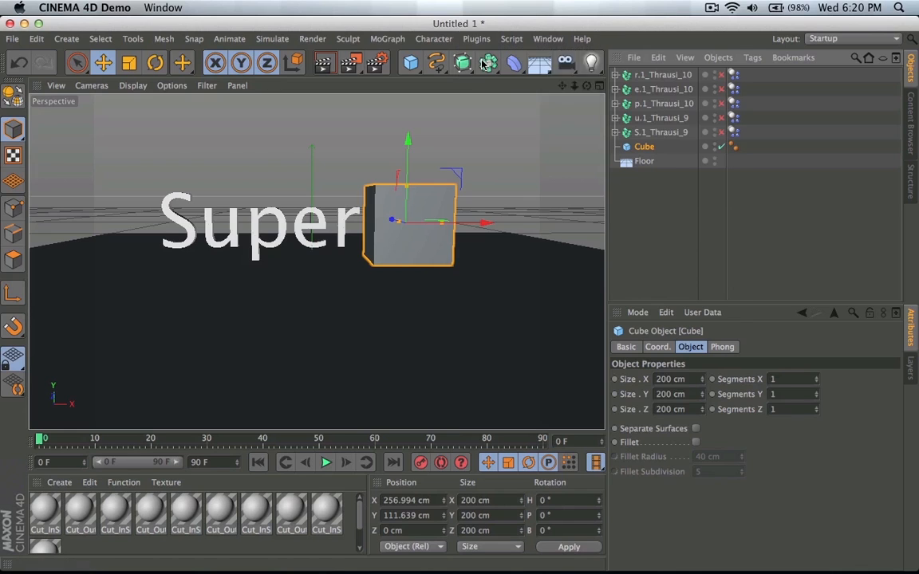
{"action": "left_click", "coordinate": [488, 63]}
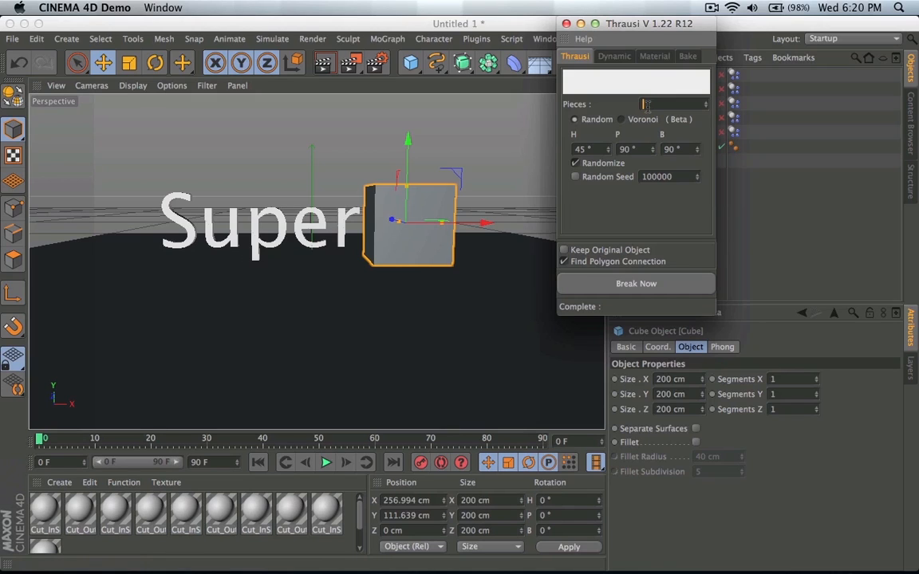
{"action": "type", "text": "30"}
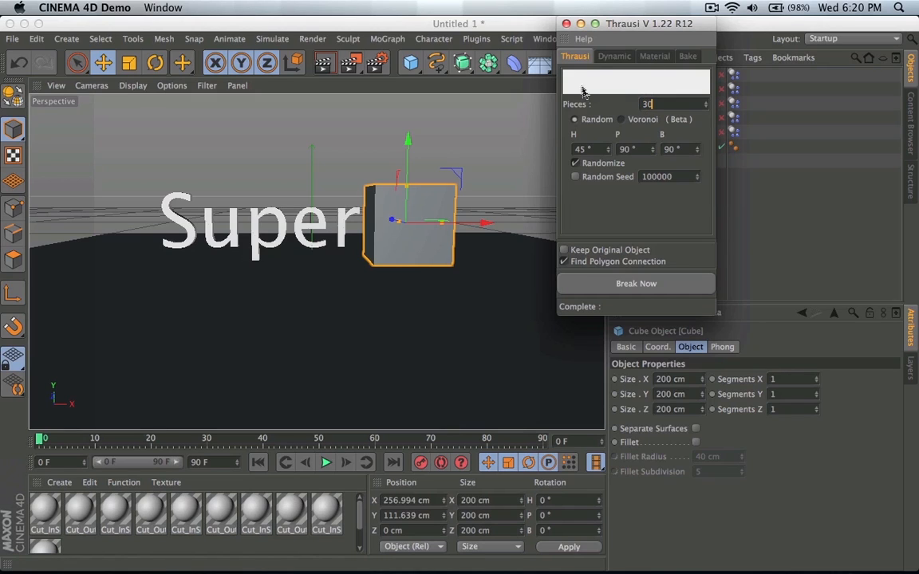
{"action": "left_click", "coordinate": [613, 56]}
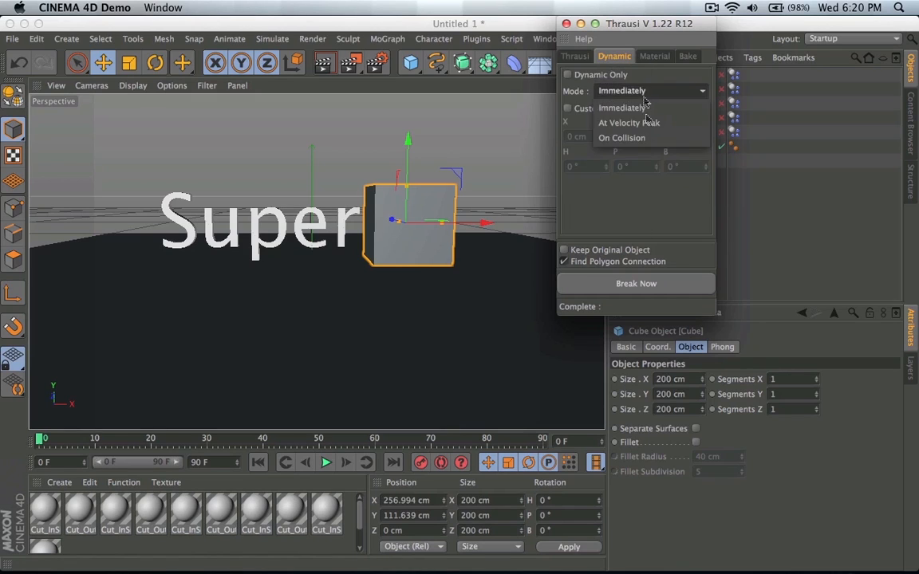
{"action": "left_click", "coordinate": [621, 138]}
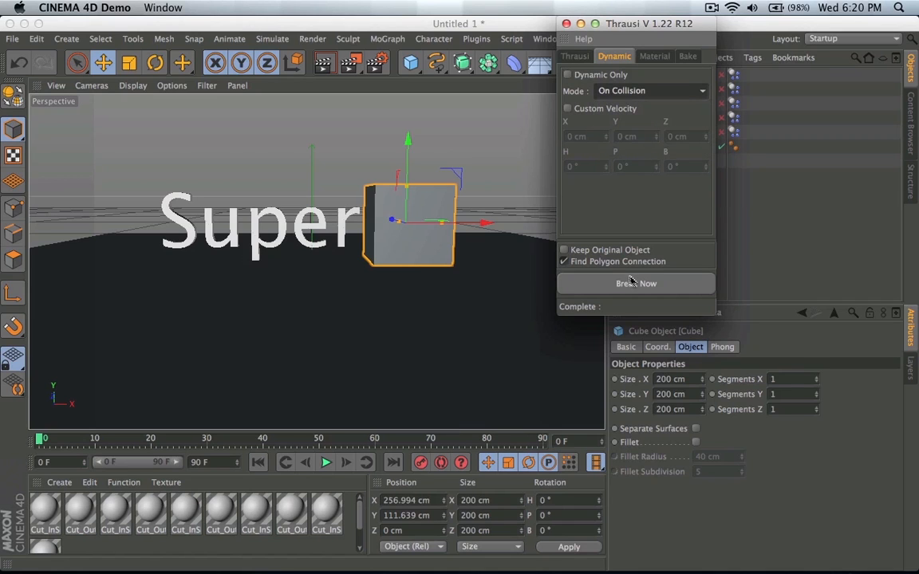
- Break the cube into its 30 pieces, close Thrausi, and preview the animation
{"action": "left_click", "coordinate": [636, 283]}
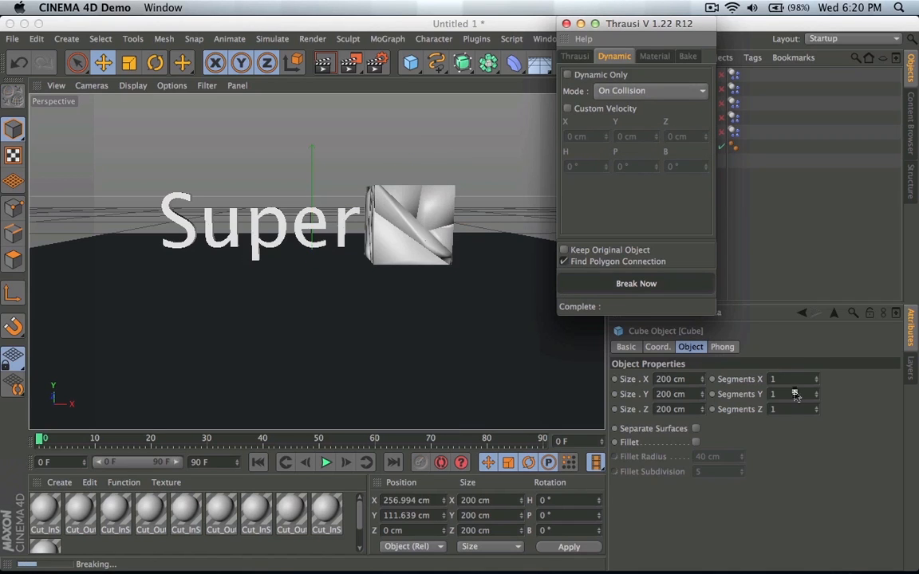
{"action": "left_click", "coordinate": [636, 283]}
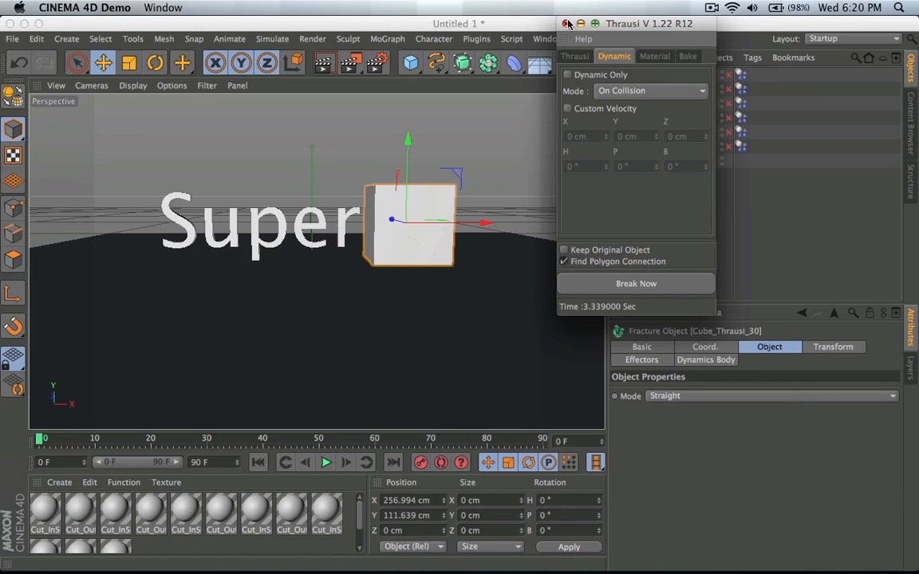
{"action": "left_click", "coordinate": [567, 23]}
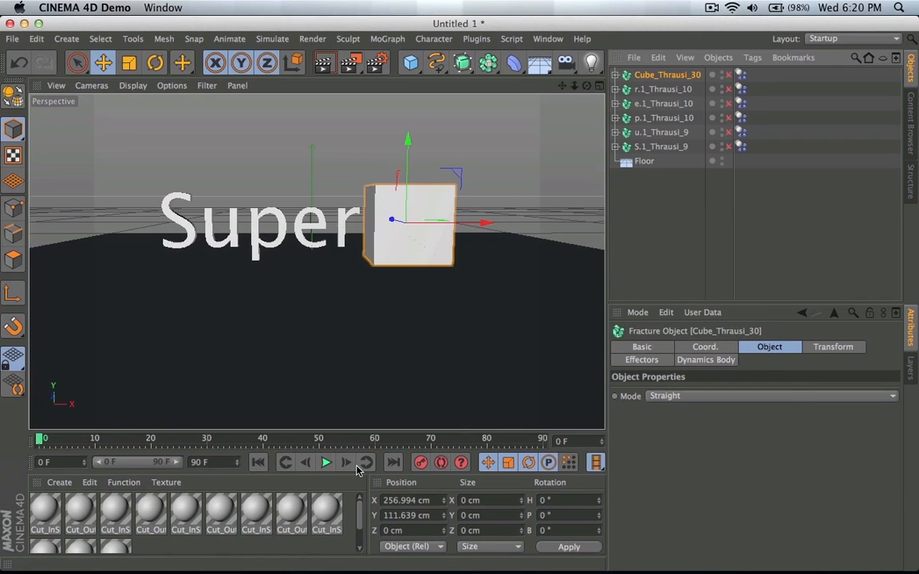
{"action": "left_click", "coordinate": [326, 463]}
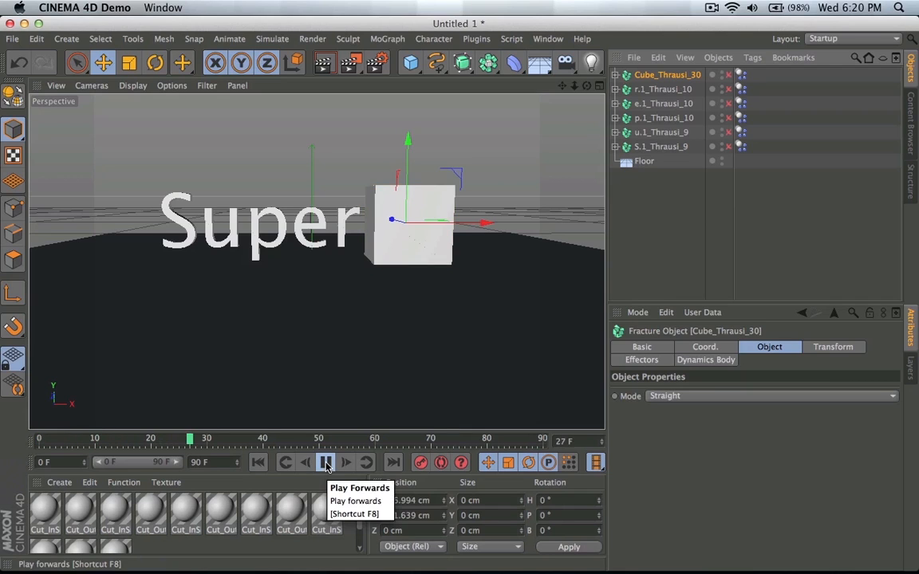
{"action": "left_click", "coordinate": [325, 462]}
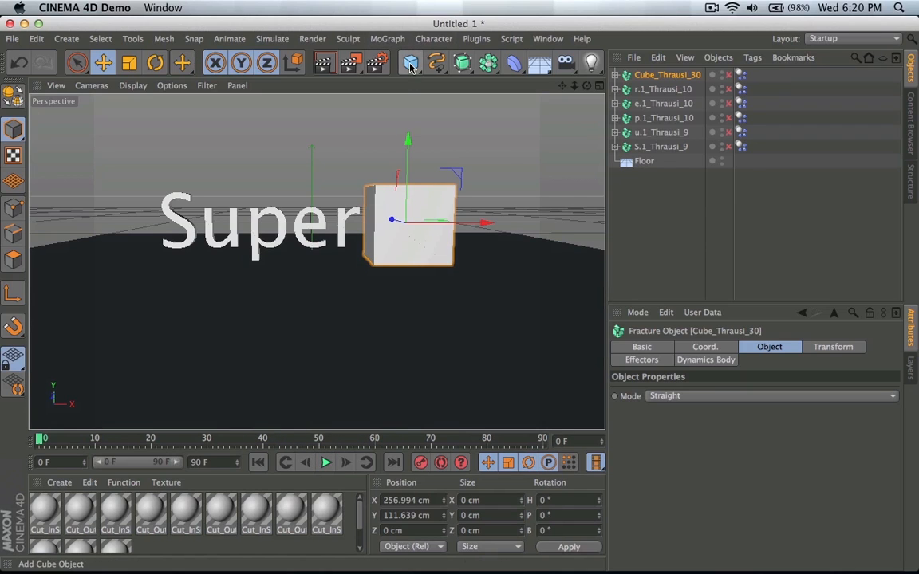
- Add a Sphere primitive and give it a Rigid Body simulation tag
{"action": "left_click", "coordinate": [410, 63]}
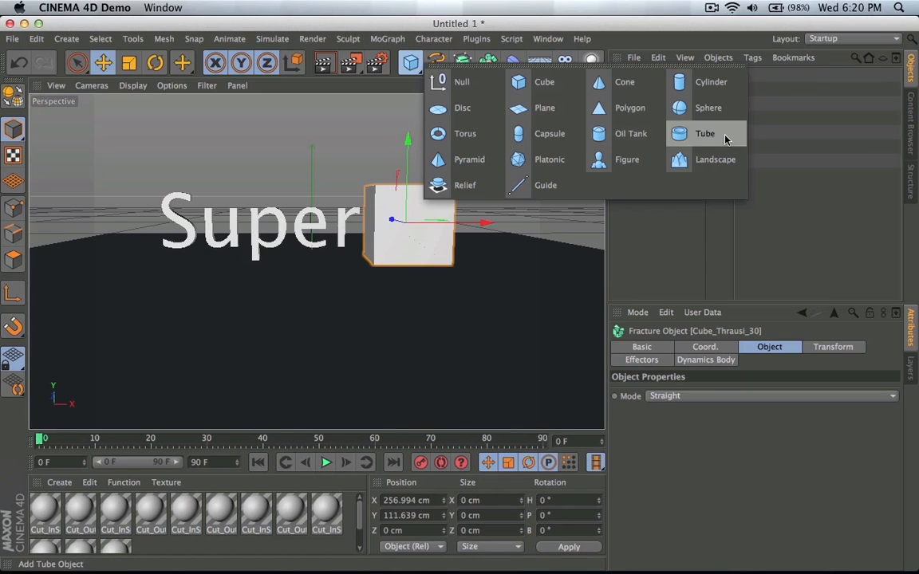
{"action": "left_click", "coordinate": [708, 108]}
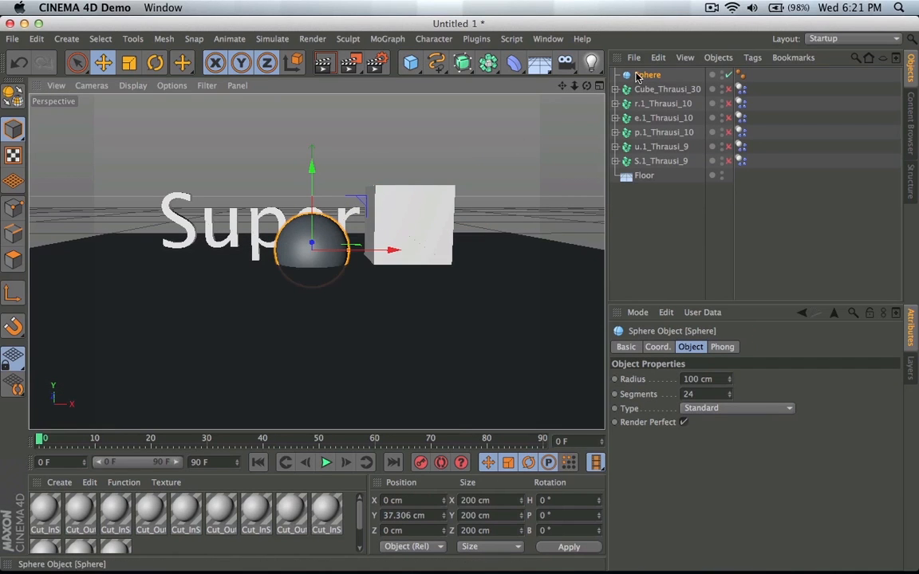
{"action": "right_click", "coordinate": [658, 87]}
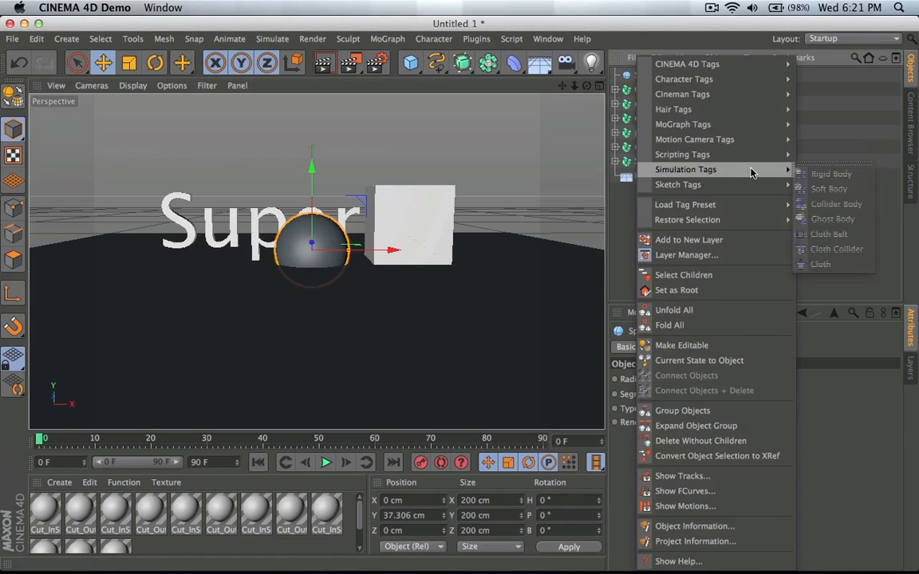
{"action": "mouse_move", "coordinate": [749, 169]}
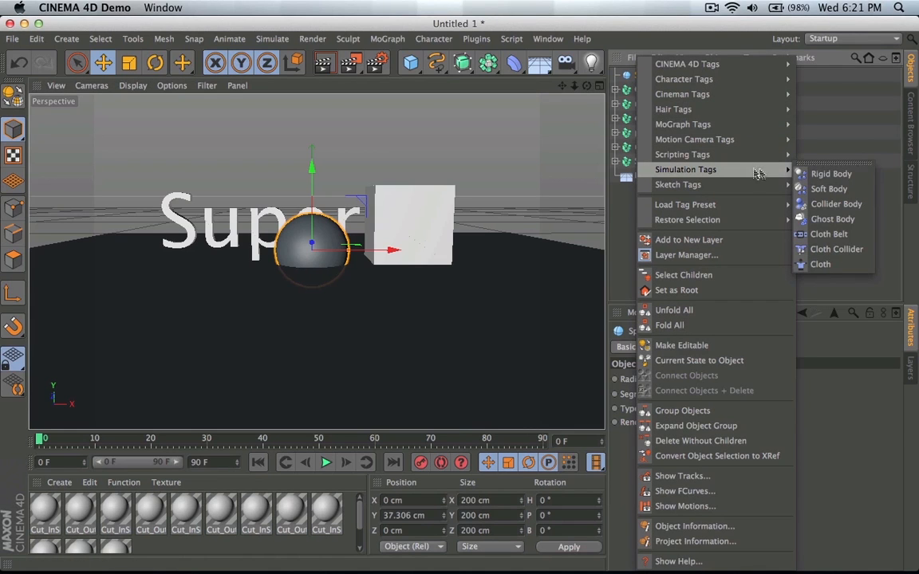
{"action": "left_click", "coordinate": [832, 173]}
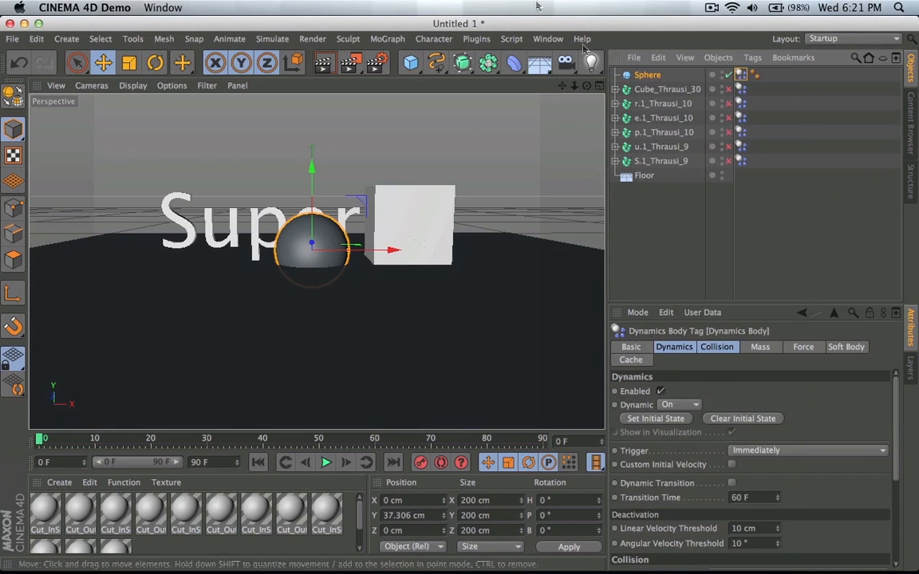
{"action": "mouse_move", "coordinate": [303, 259]}
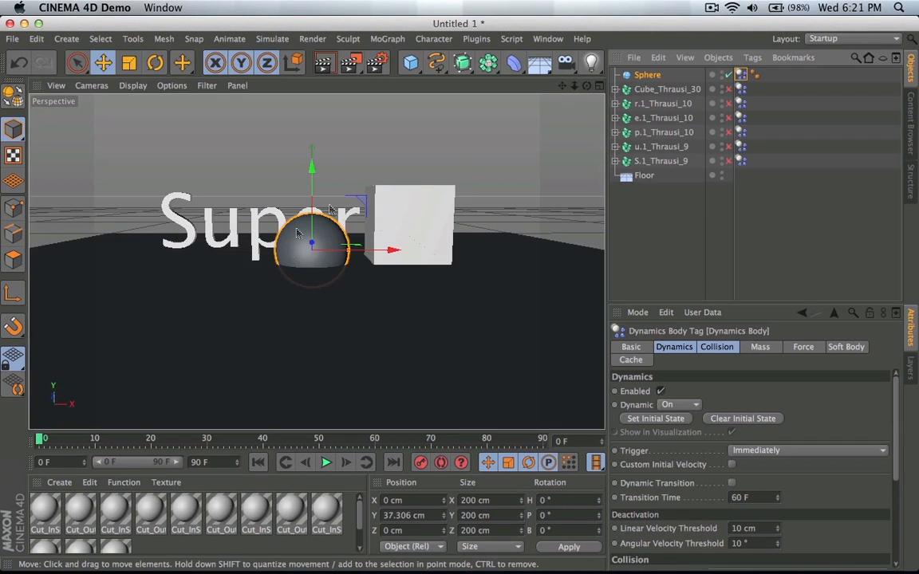
{"action": "mouse_move", "coordinate": [309, 266]}
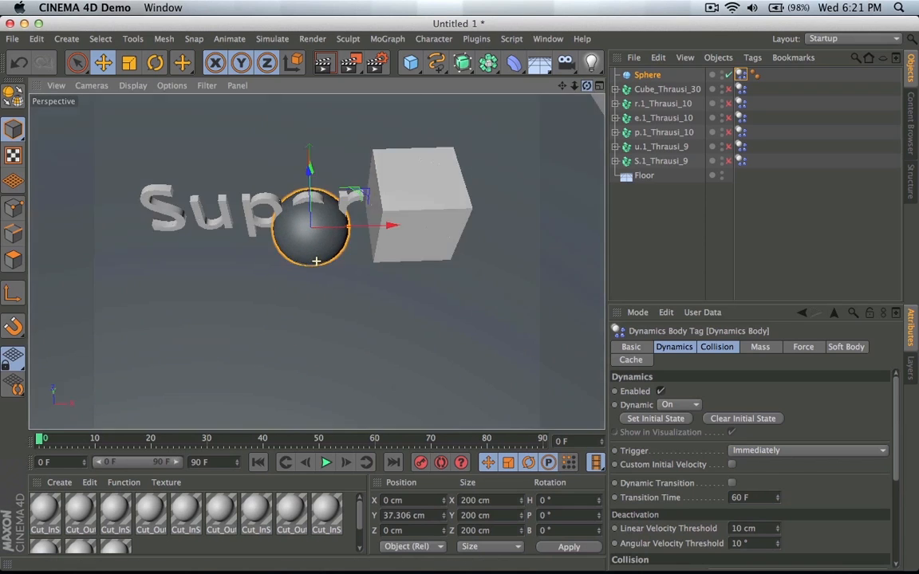
- Play the simulation to watch the sphere fall, stop, and select the Floor
{"action": "left_click", "coordinate": [326, 463]}
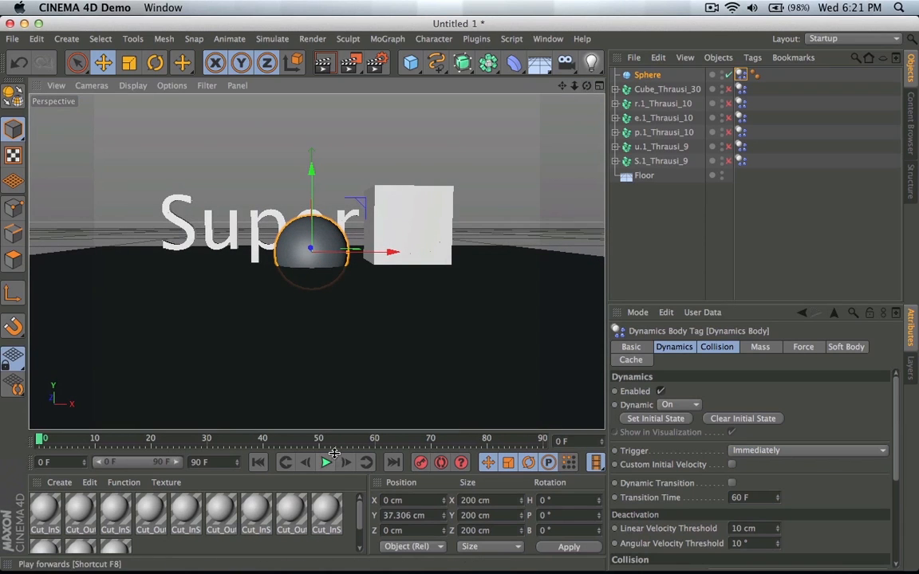
{"action": "left_click", "coordinate": [326, 463]}
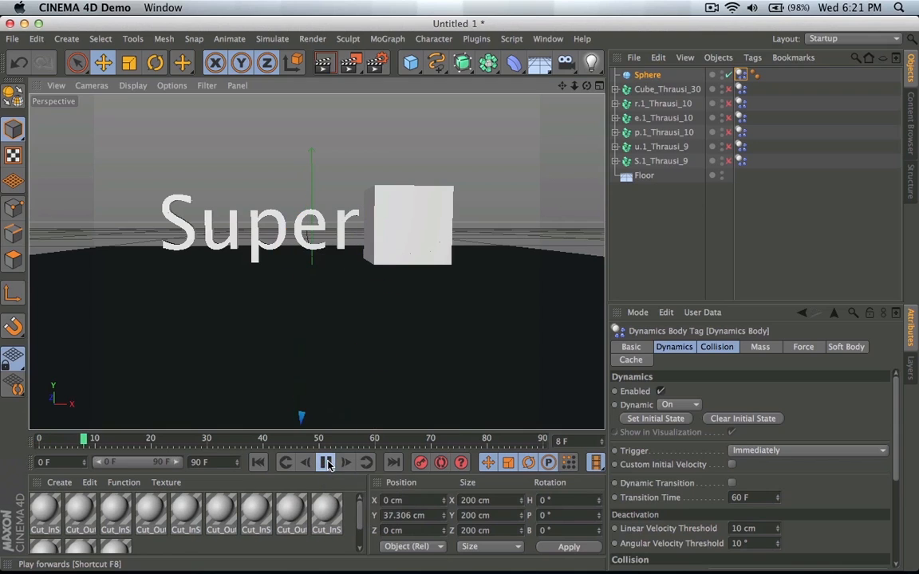
{"action": "left_click", "coordinate": [326, 463]}
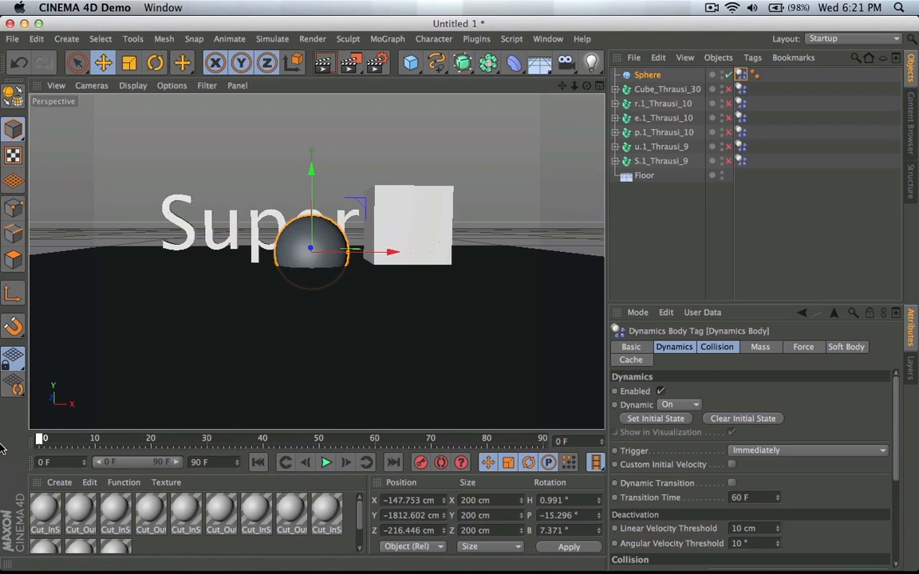
{"action": "left_click", "coordinate": [644, 175]}
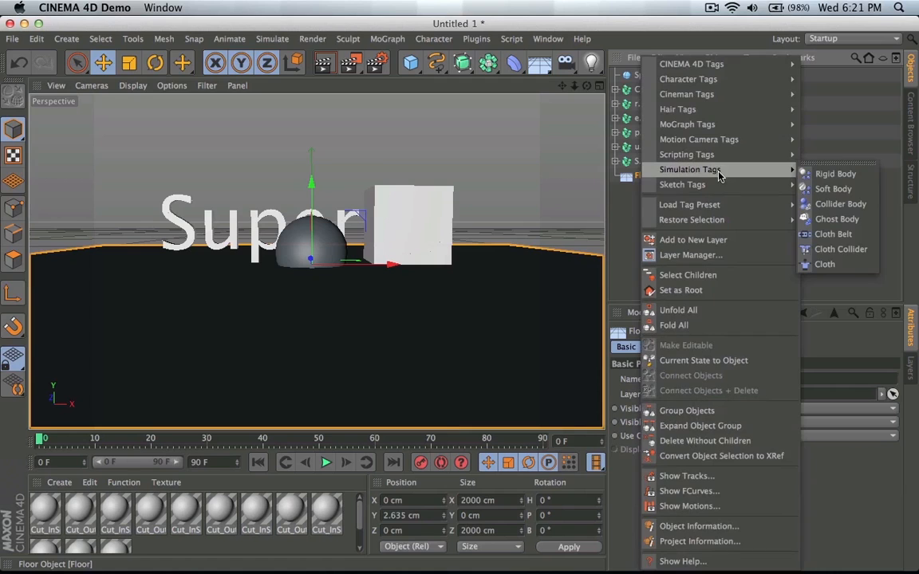
- Give the Floor a Collider Body tag and play the simulation
{"action": "left_click", "coordinate": [835, 173]}
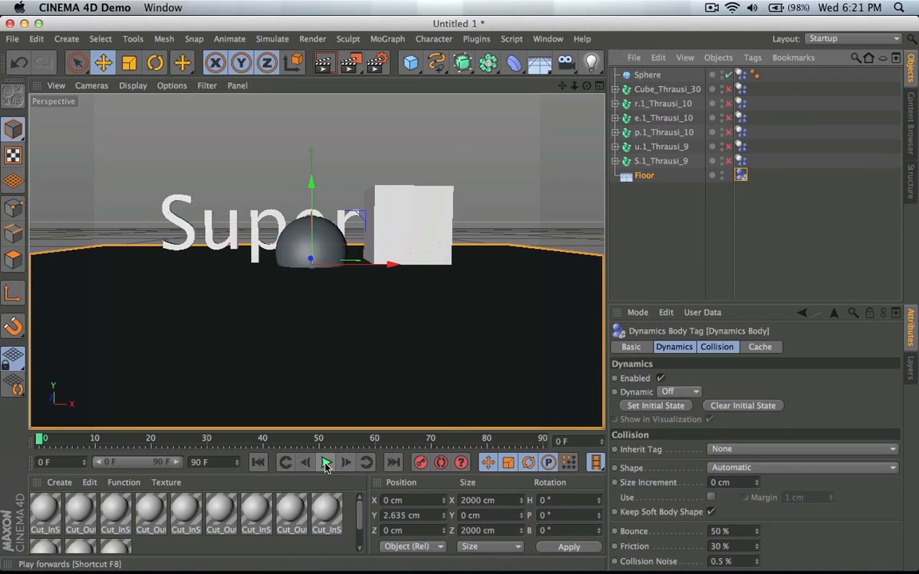
{"action": "left_click", "coordinate": [326, 463]}
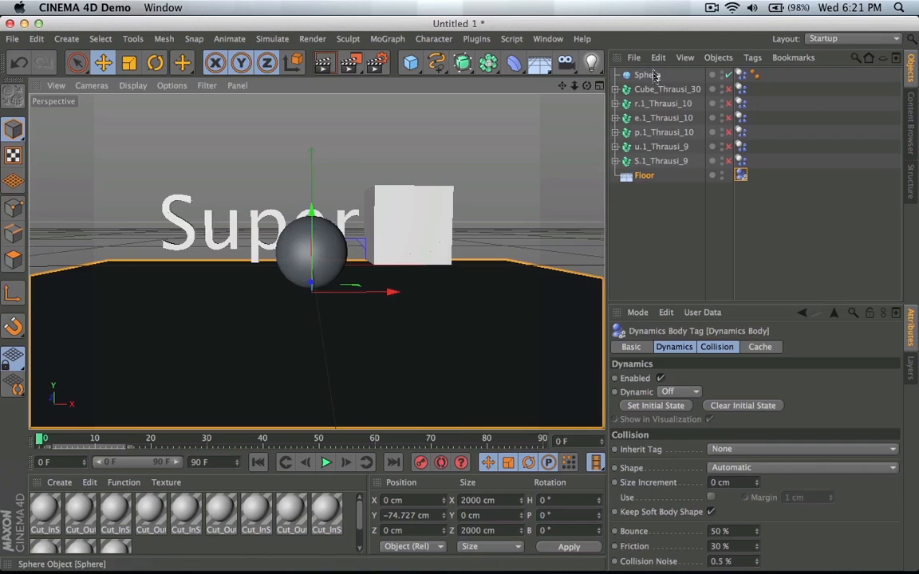
- Raise the sphere high above the text and cube and play the simulation smashing them
{"action": "left_click", "coordinate": [647, 74]}
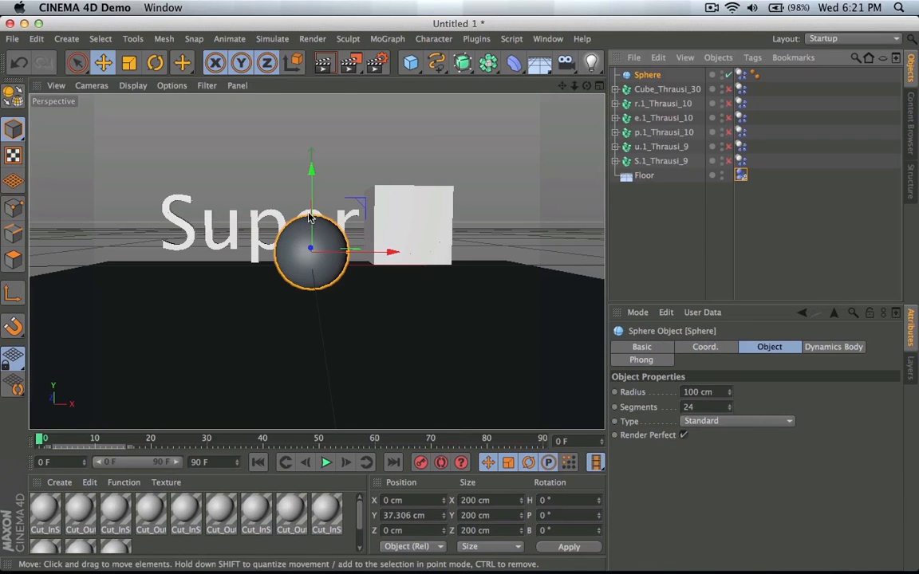
{"action": "left_click", "coordinate": [326, 463]}
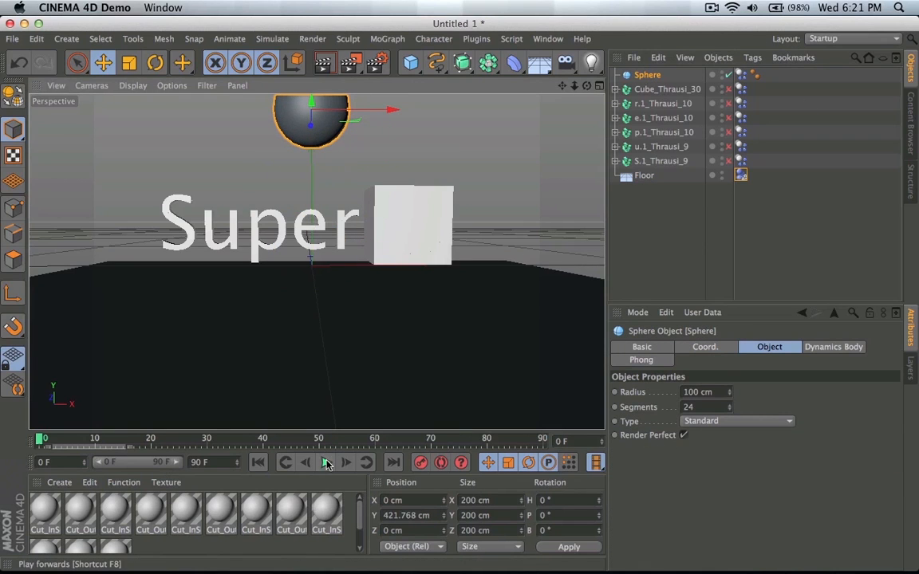
{"action": "left_click", "coordinate": [326, 462]}
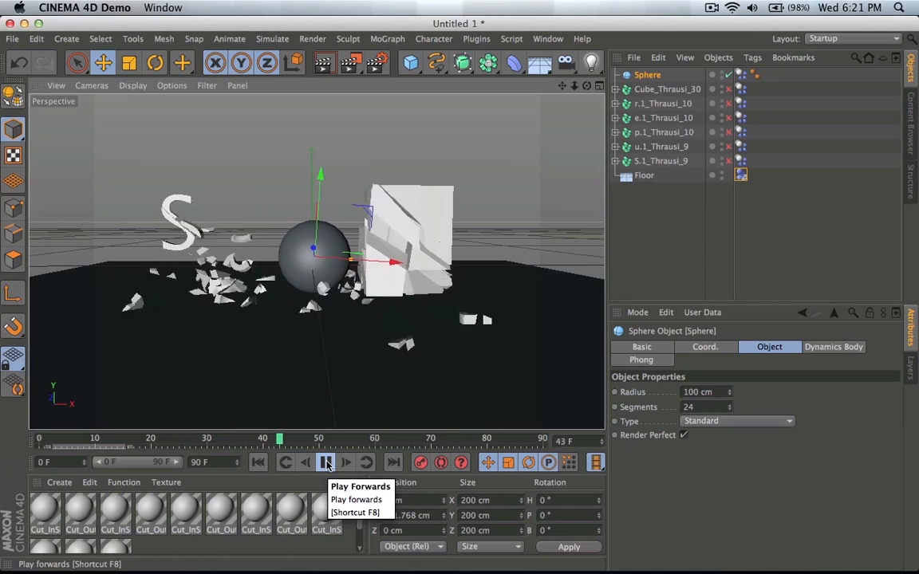
{"action": "left_click", "coordinate": [327, 462]}
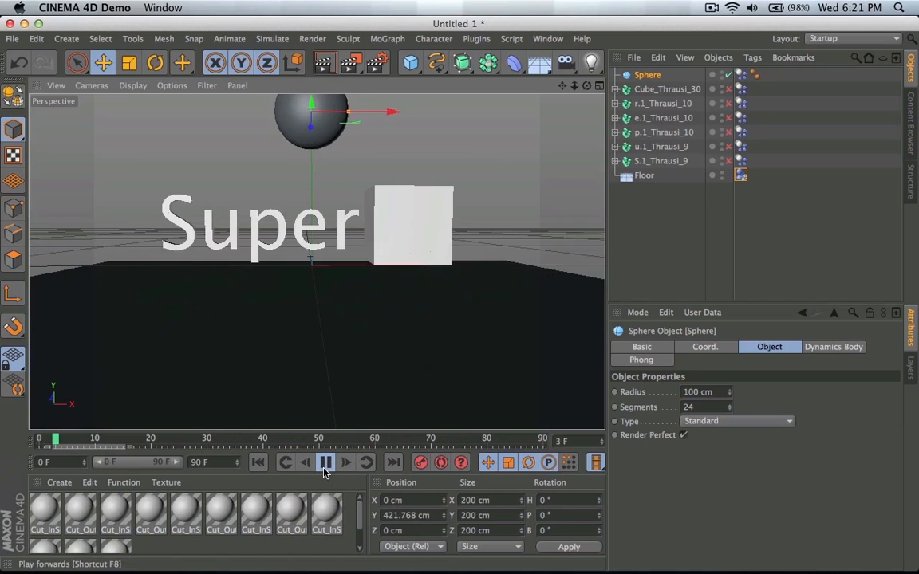
{"action": "left_click", "coordinate": [325, 462]}
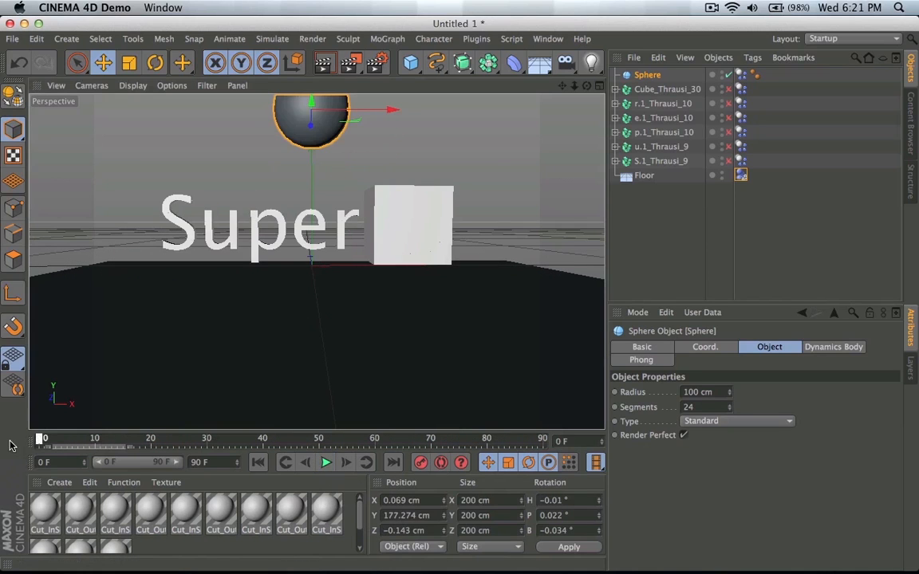
{"action": "left_click", "coordinate": [326, 462]}
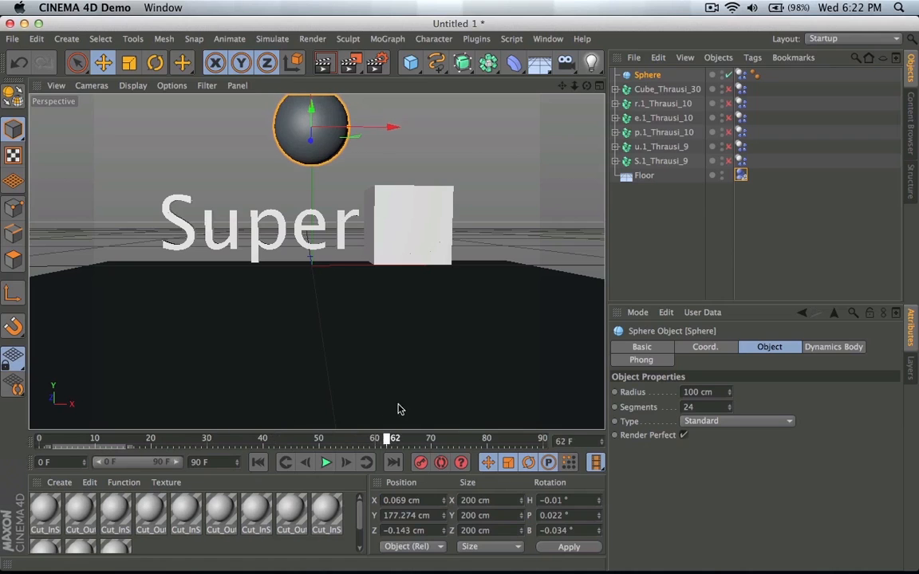
- Scrub and replay the shatter, rewind to frame 0, and move the sphere right of the cube
{"action": "left_click_drag", "start_coordinate": [394, 438], "coordinate": [206, 438]}
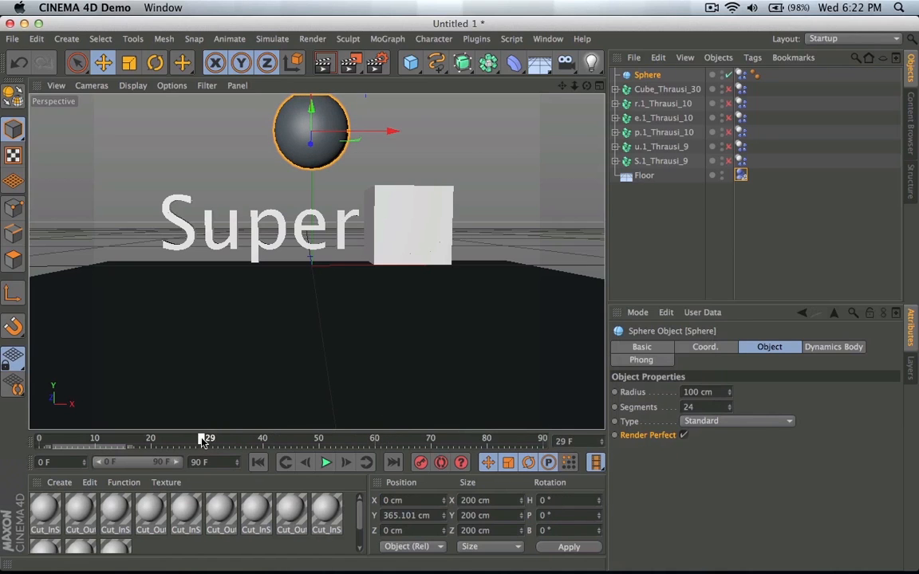
{"action": "left_click", "coordinate": [326, 463]}
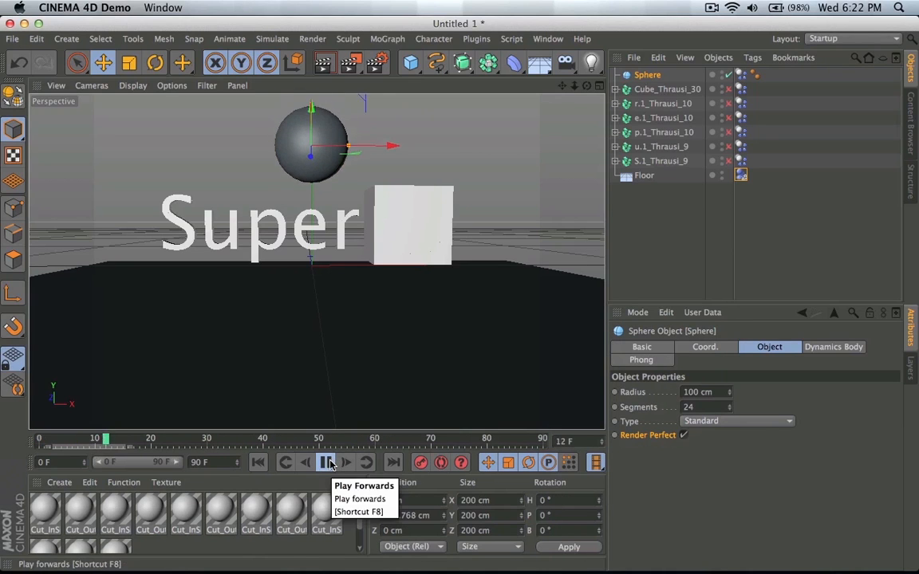
{"action": "left_click", "coordinate": [329, 462]}
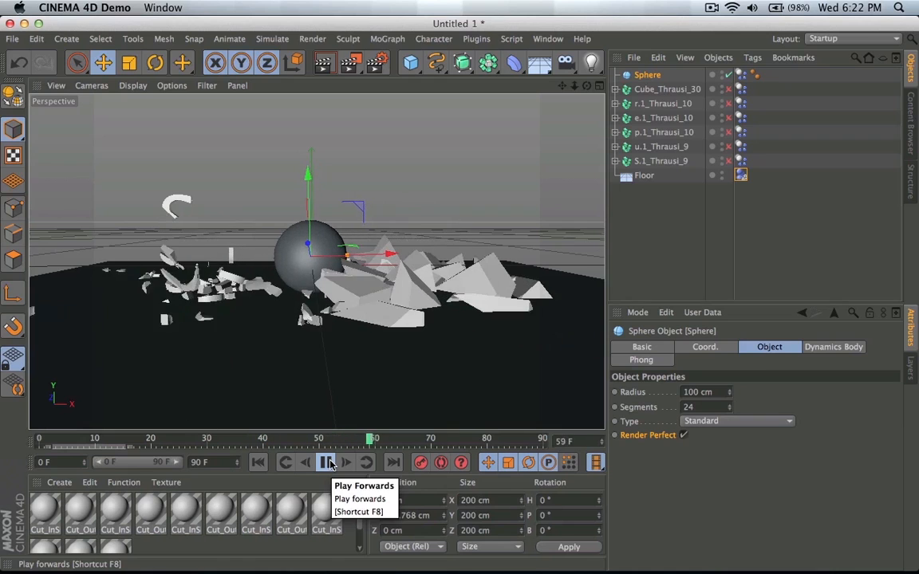
{"action": "left_click", "coordinate": [326, 463]}
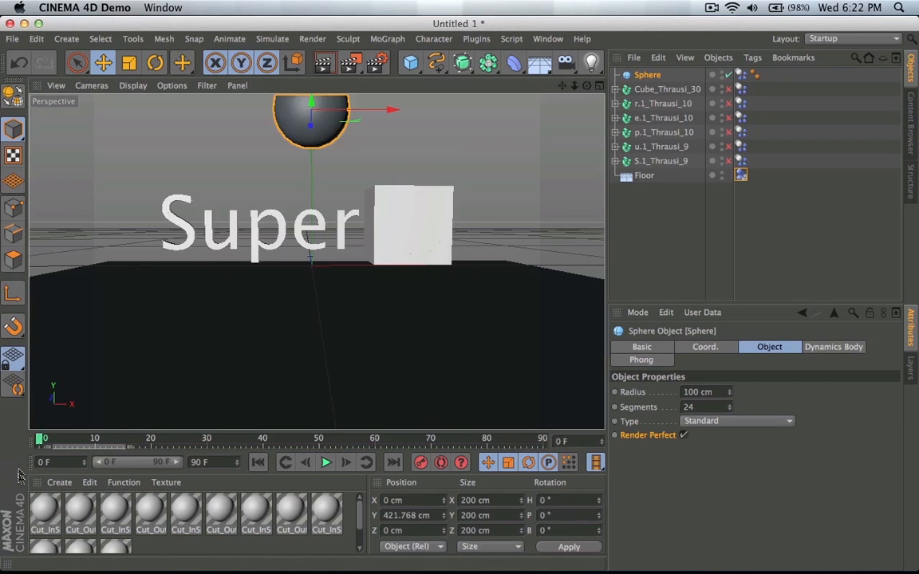
{"action": "left_click_drag", "start_coordinate": [311, 120], "coordinate": [311, 211]}
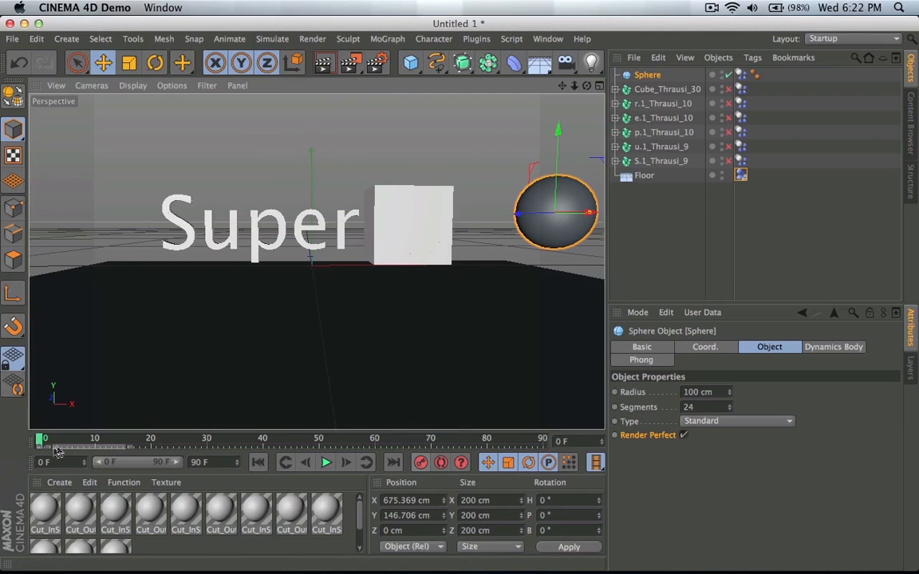
- Scale the sphere to about 174 cm, keyframe it sweeping left to frame 27, return to frame 0
{"action": "left_click_drag", "start_coordinate": [44, 437], "coordinate": [208, 437]}
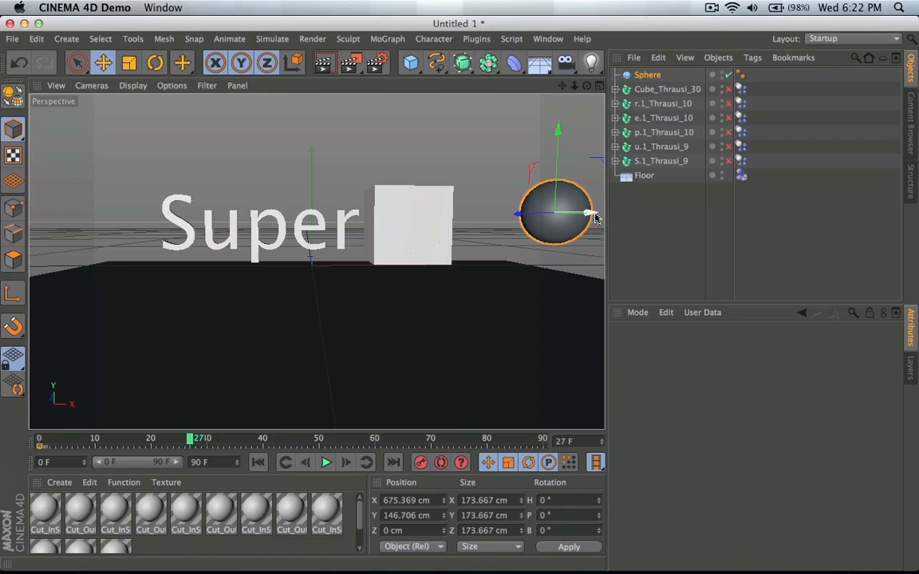
{"action": "left_click_drag", "start_coordinate": [558, 213], "coordinate": [195, 214]}
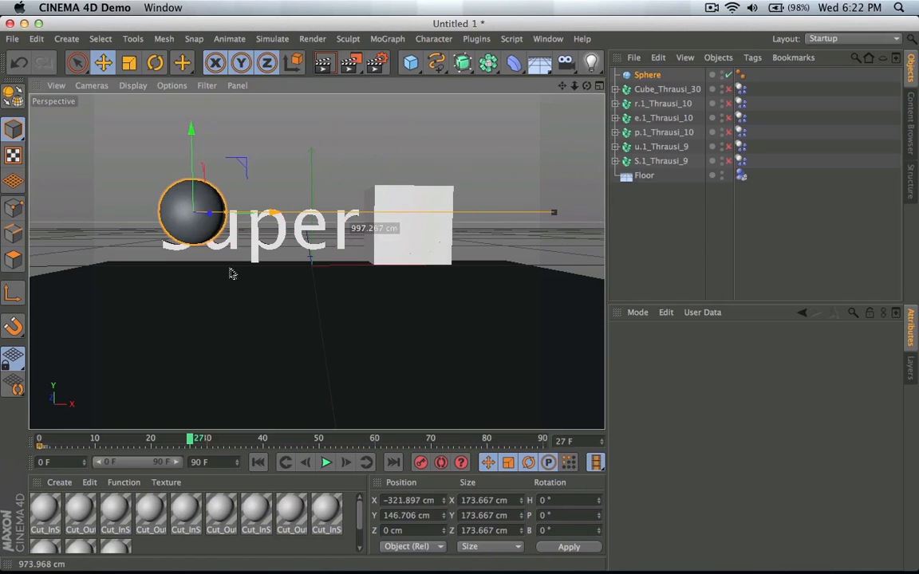
{"action": "left_click_drag", "start_coordinate": [200, 211], "coordinate": [103, 212]}
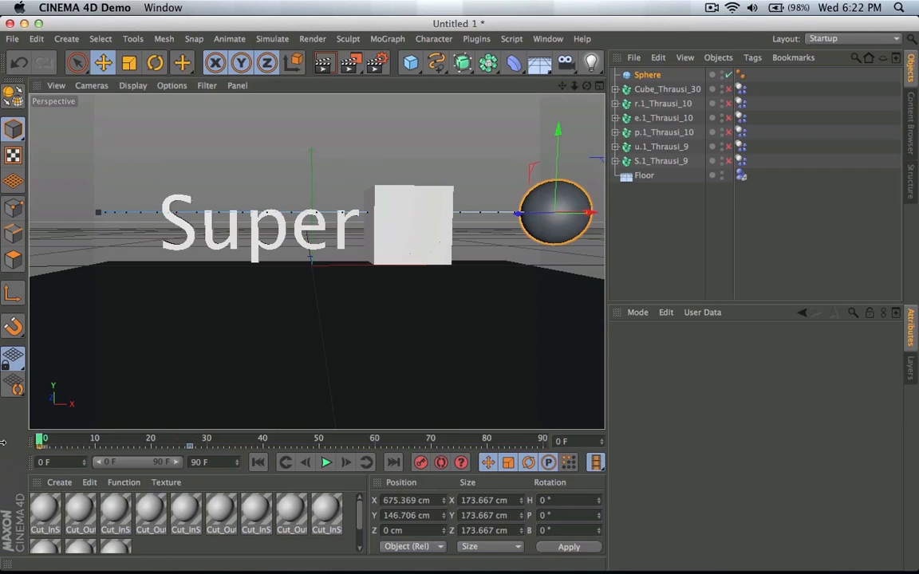
- Add a Rigid Body dynamics tag to the Sphere via Simulation Tags
{"action": "right_click", "coordinate": [647, 74]}
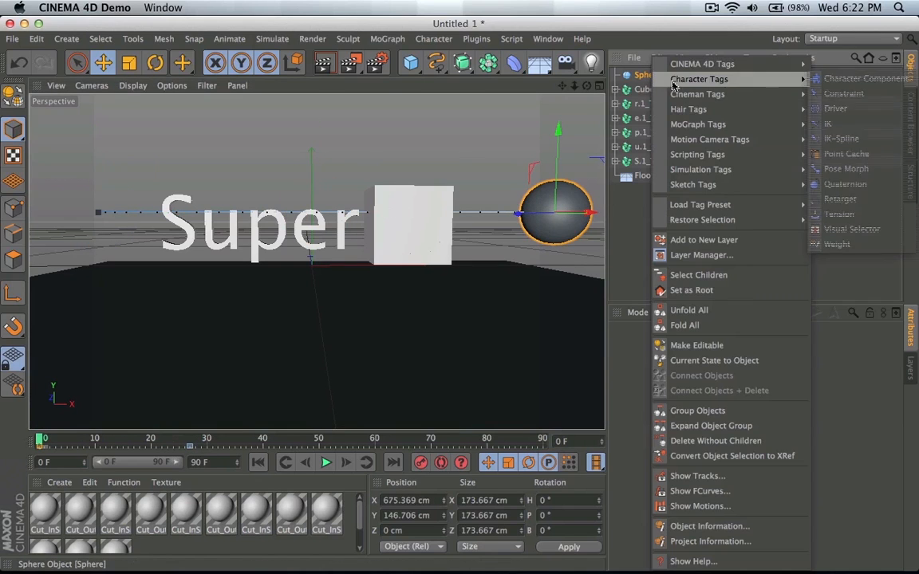
{"action": "left_click", "coordinate": [701, 169]}
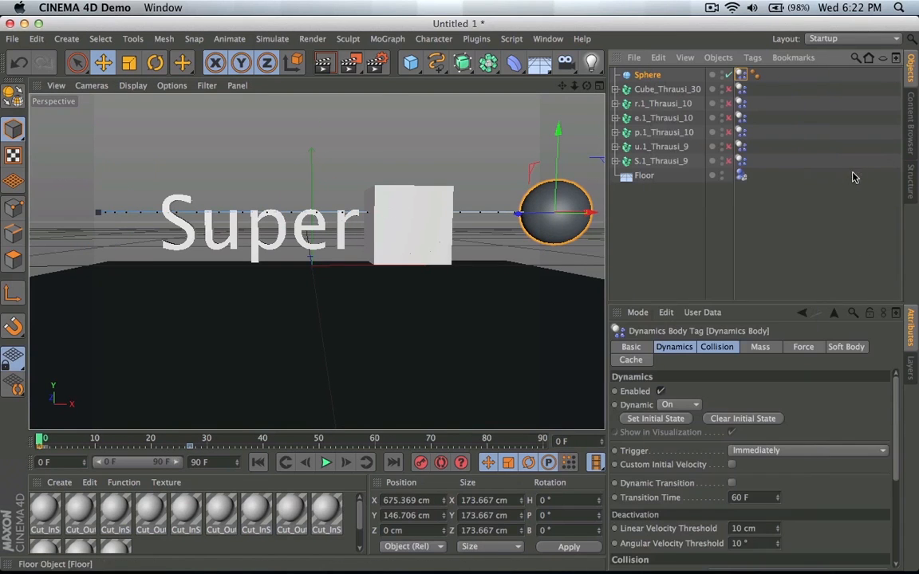
- Run a test playback of the sphere shattering the cube, then stop and rewind
{"action": "left_click", "coordinate": [325, 462]}
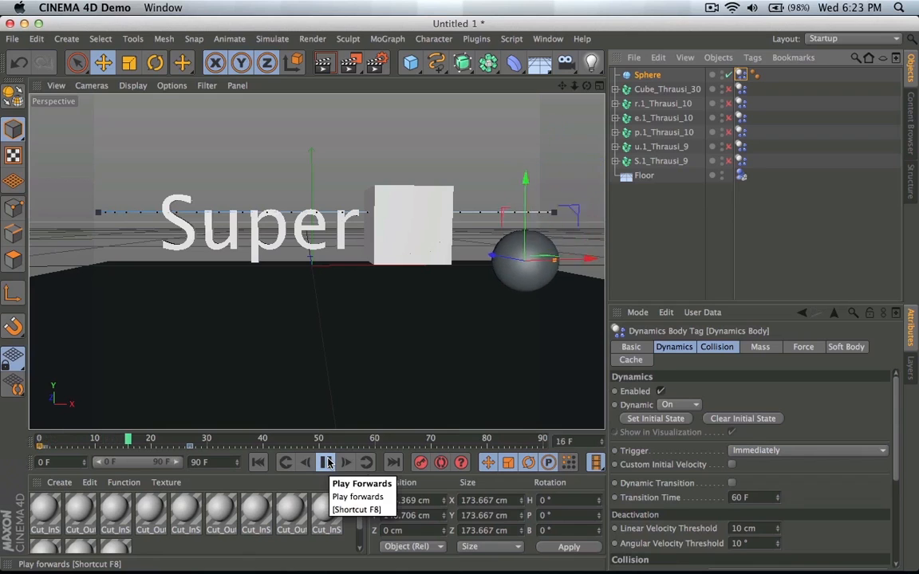
{"action": "left_click", "coordinate": [328, 461]}
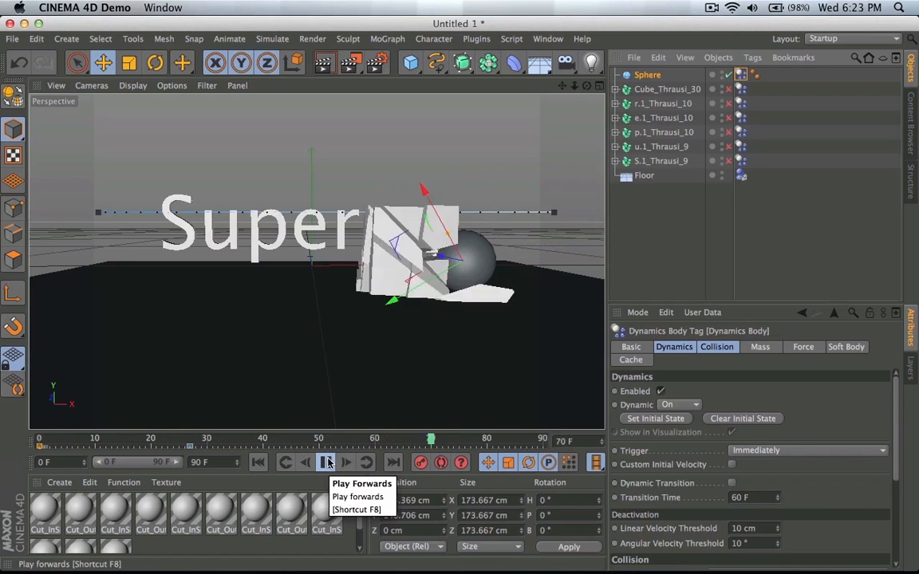
{"action": "left_click", "coordinate": [325, 463]}
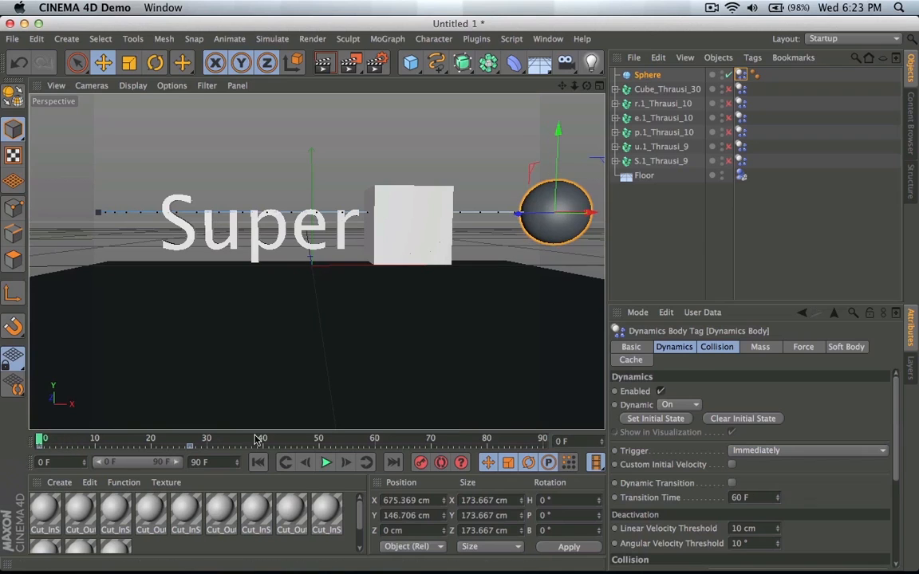
{"action": "left_click", "coordinate": [103, 444]}
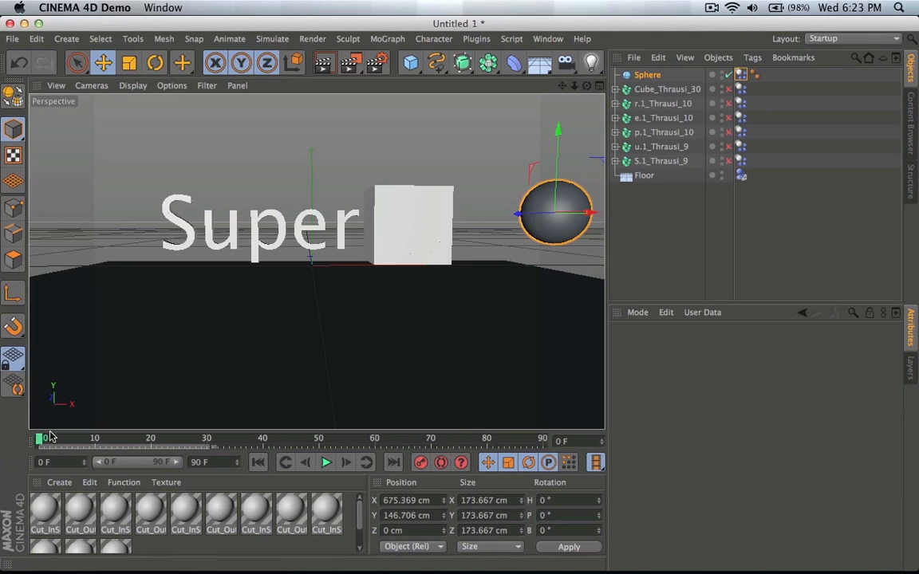
- Drag the sphere across so it sits directly above the cube
{"action": "left_click_drag", "start_coordinate": [558, 211], "coordinate": [415, 211]}
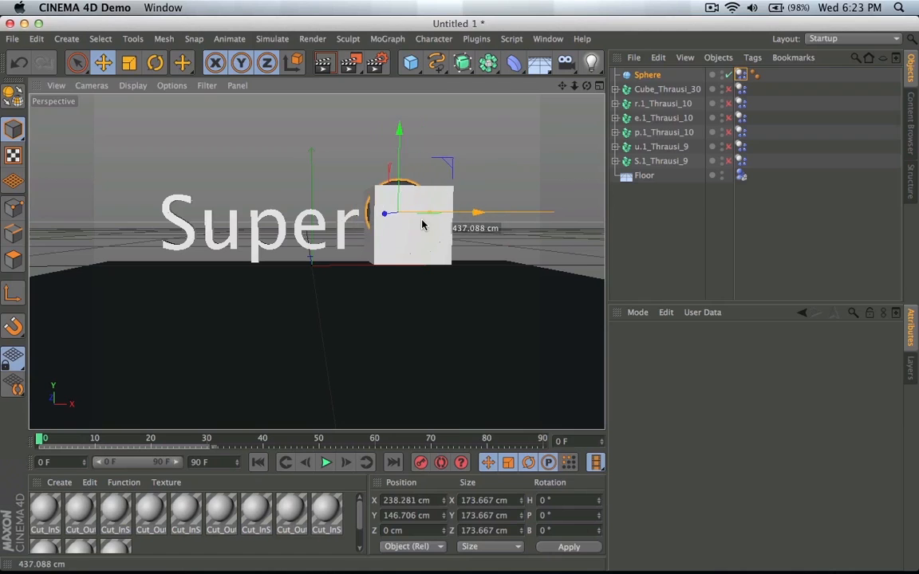
{"action": "left_click", "coordinate": [325, 462]}
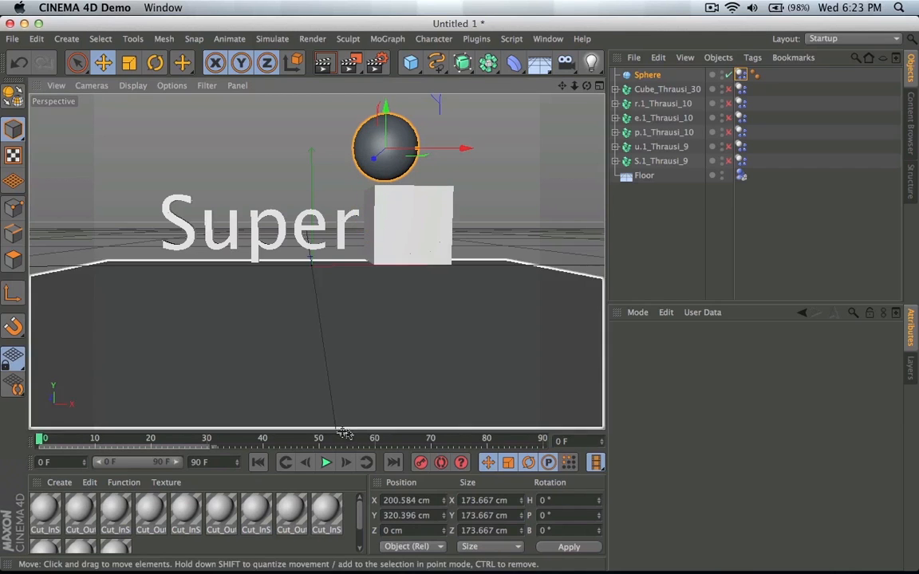
- Play the dynamics simulation showing the sphere dropping onto and smashing the cube, then restart
{"action": "left_click", "coordinate": [326, 461]}
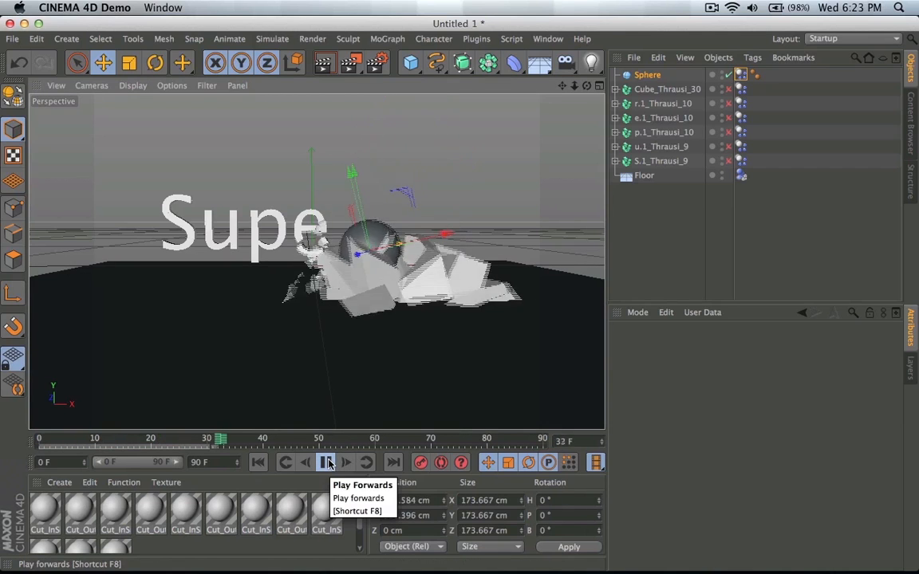
{"action": "left_click", "coordinate": [326, 463]}
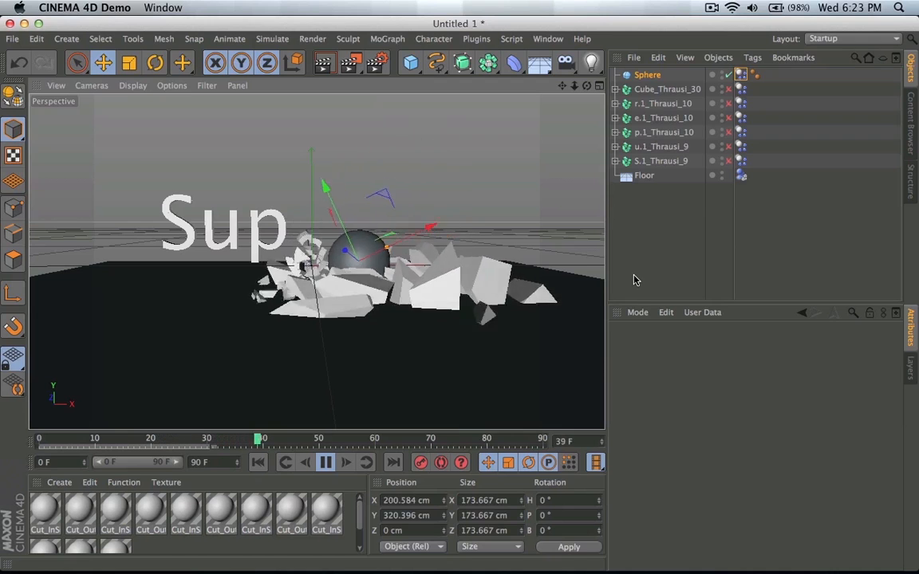
{"action": "left_click", "coordinate": [325, 462]}
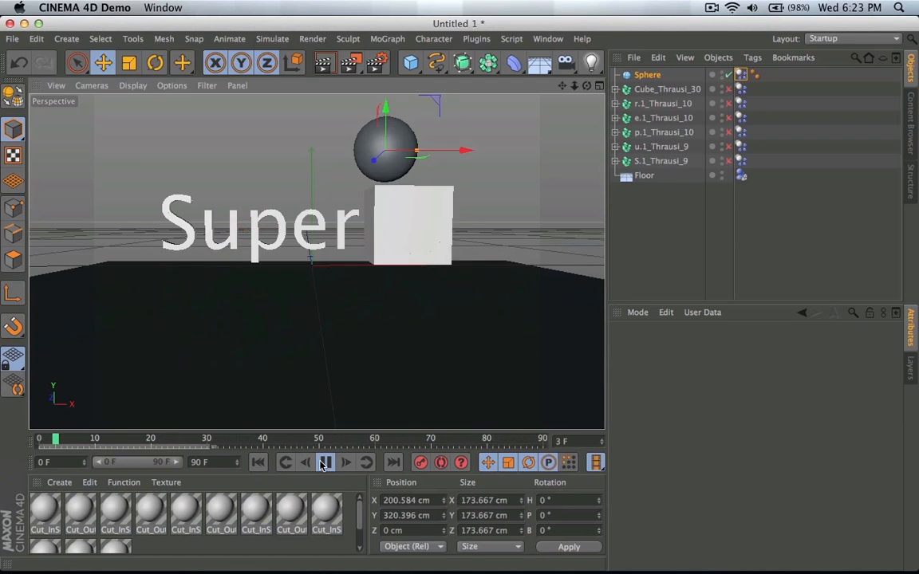
{"action": "left_click", "coordinate": [345, 463]}
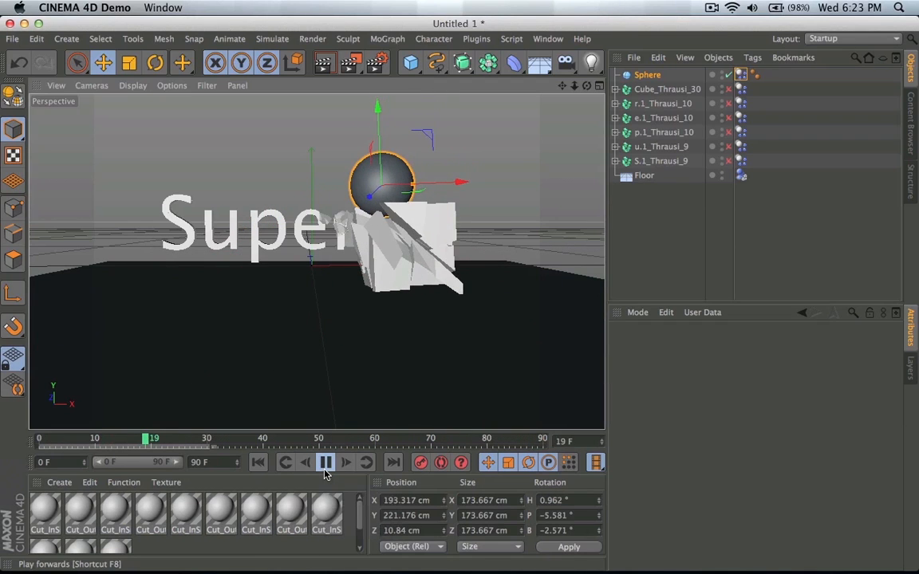